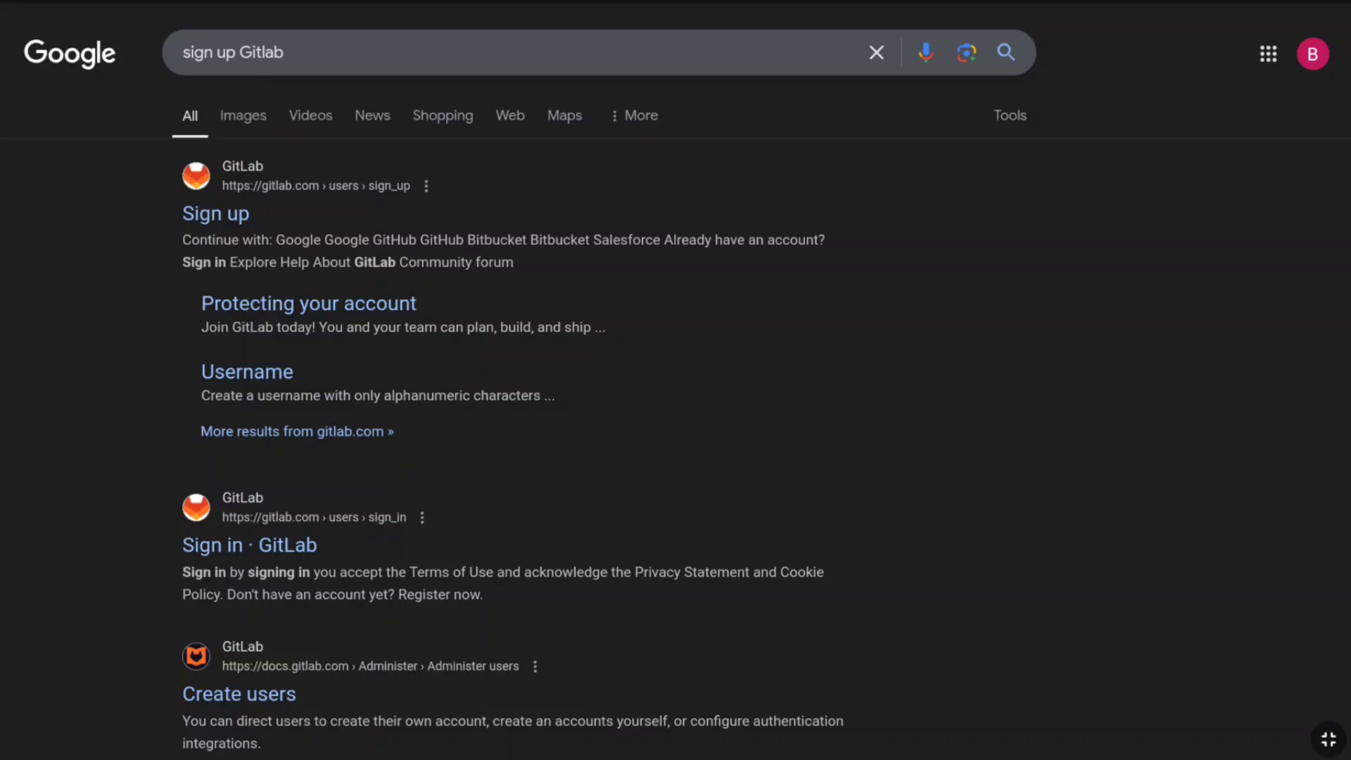
mouse_move(376, 241)
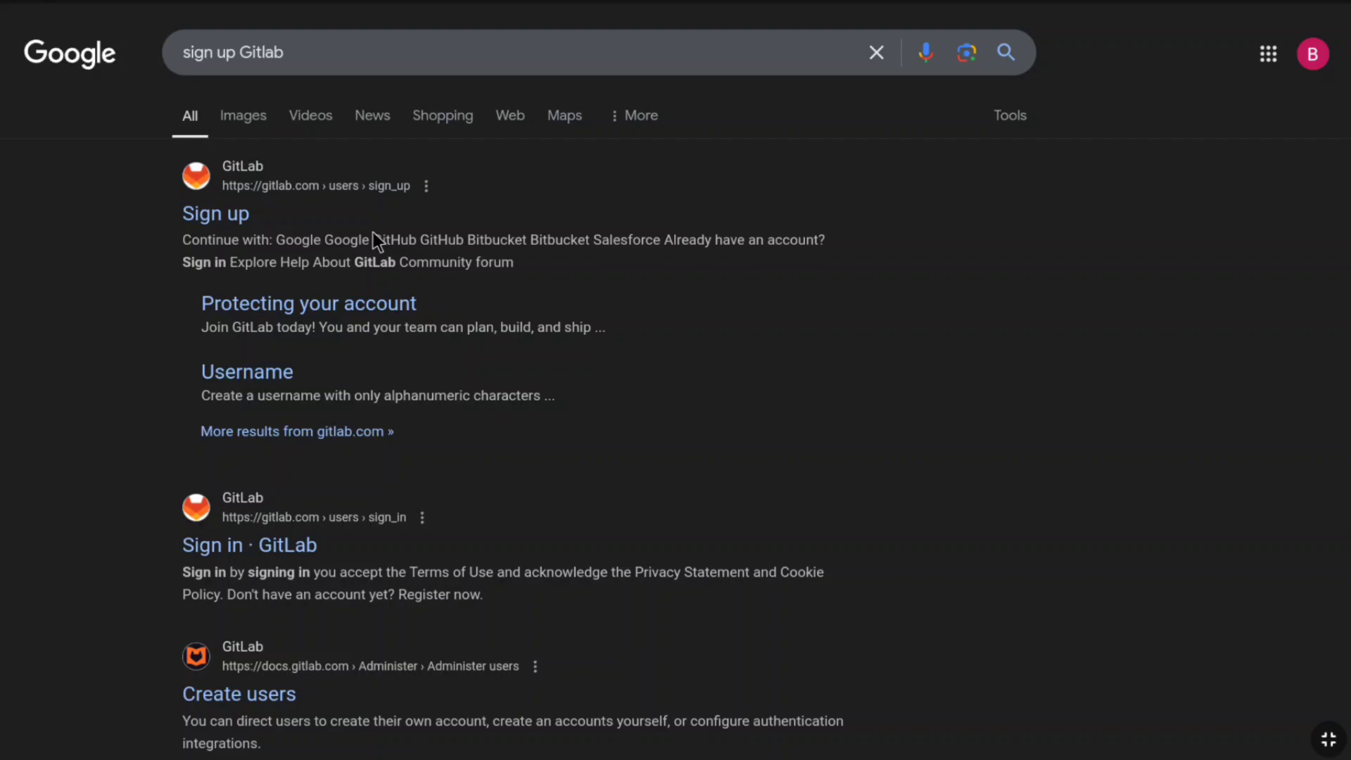
mouse_move(231, 219)
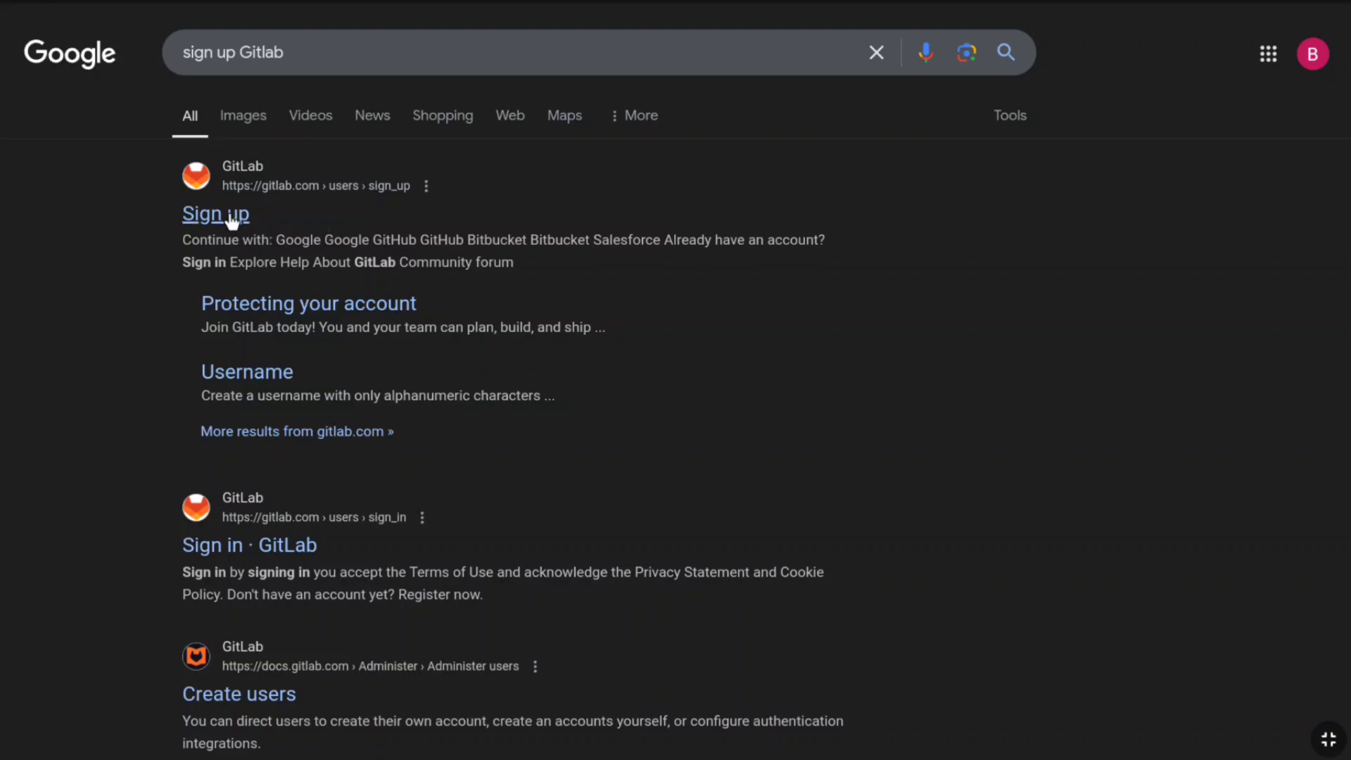
Open the sign-up form and enter names, username 'Howtointernet', email and password
click(215, 214)
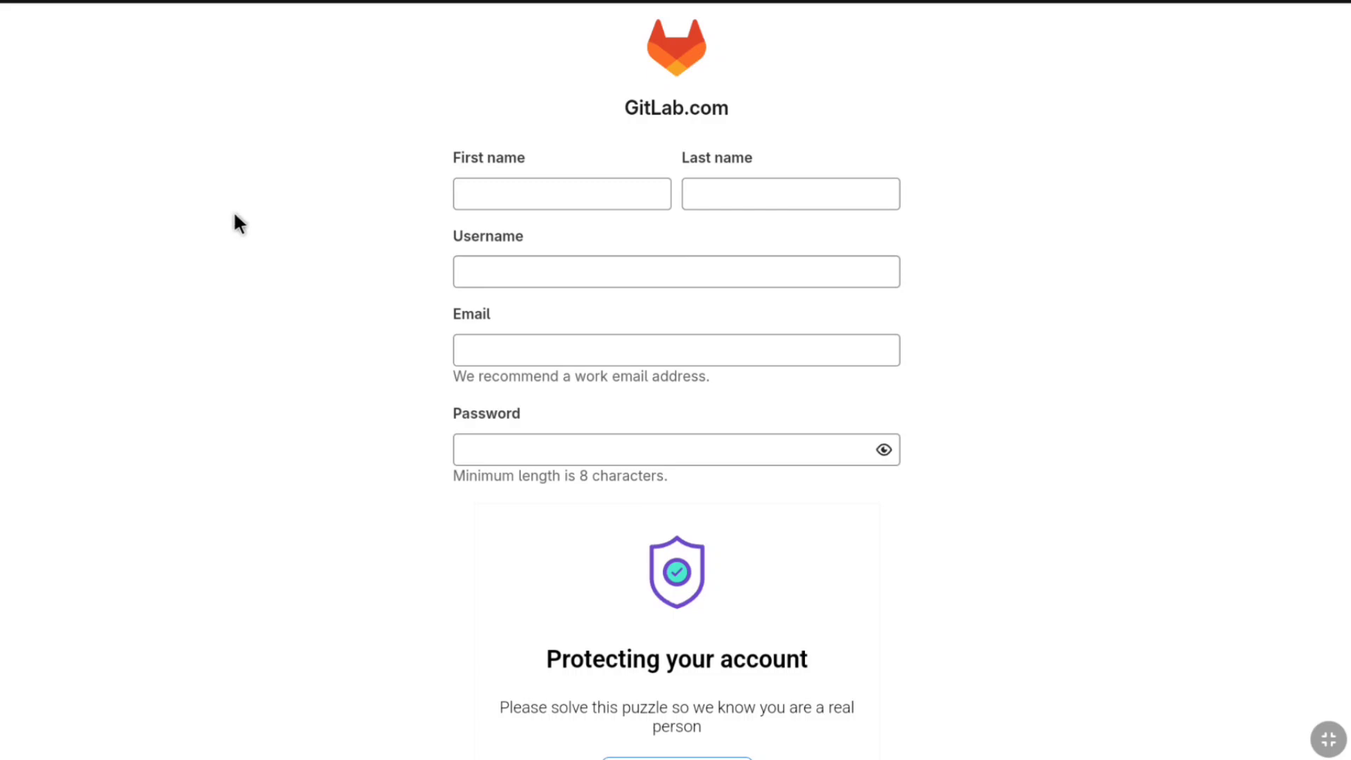
click(561, 194)
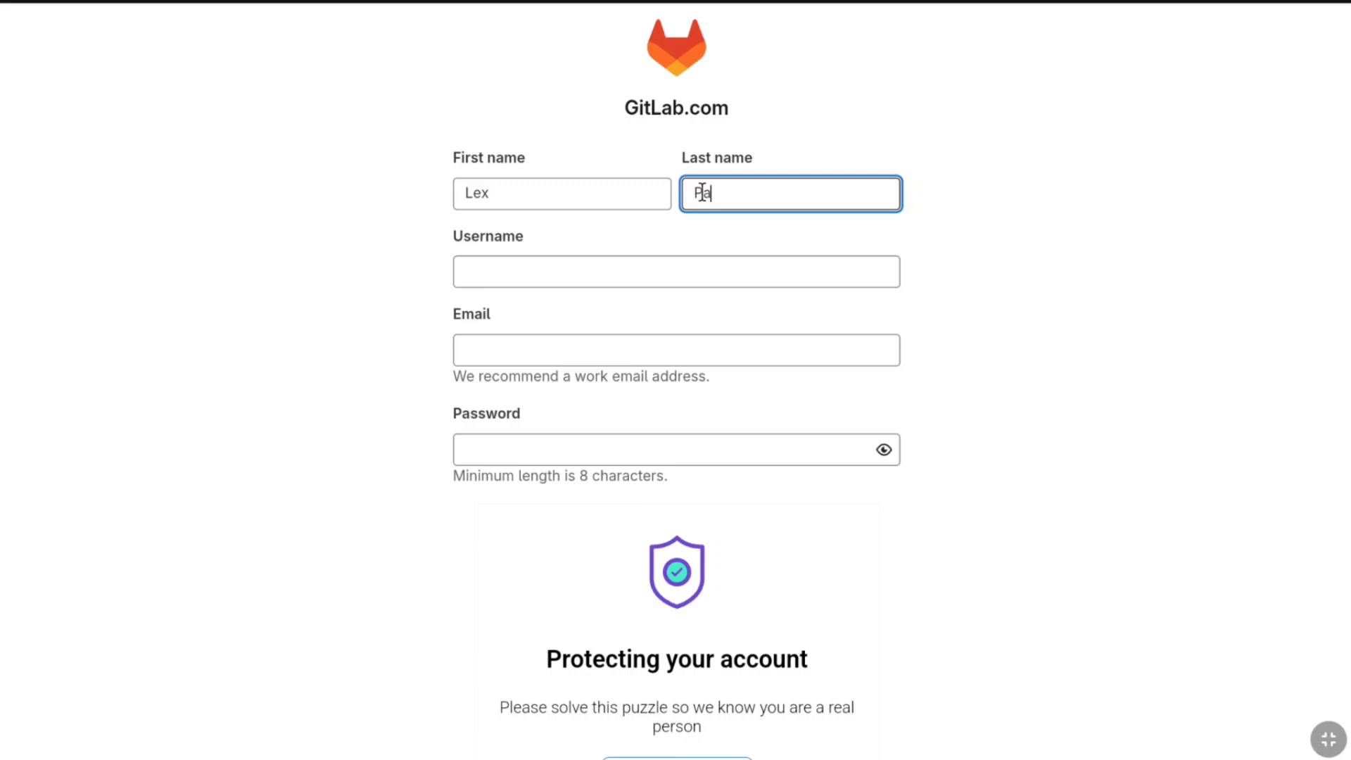
click(676, 270)
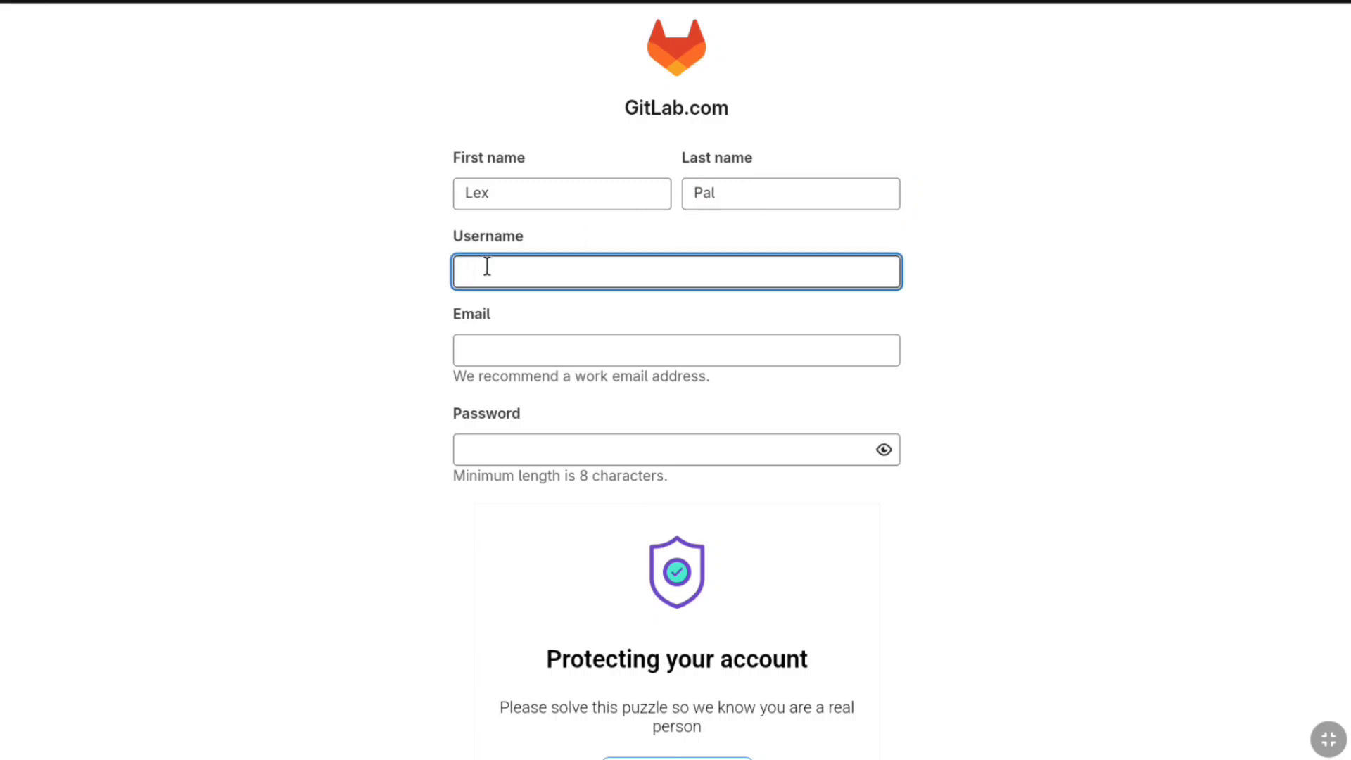
text(Howtointernet)
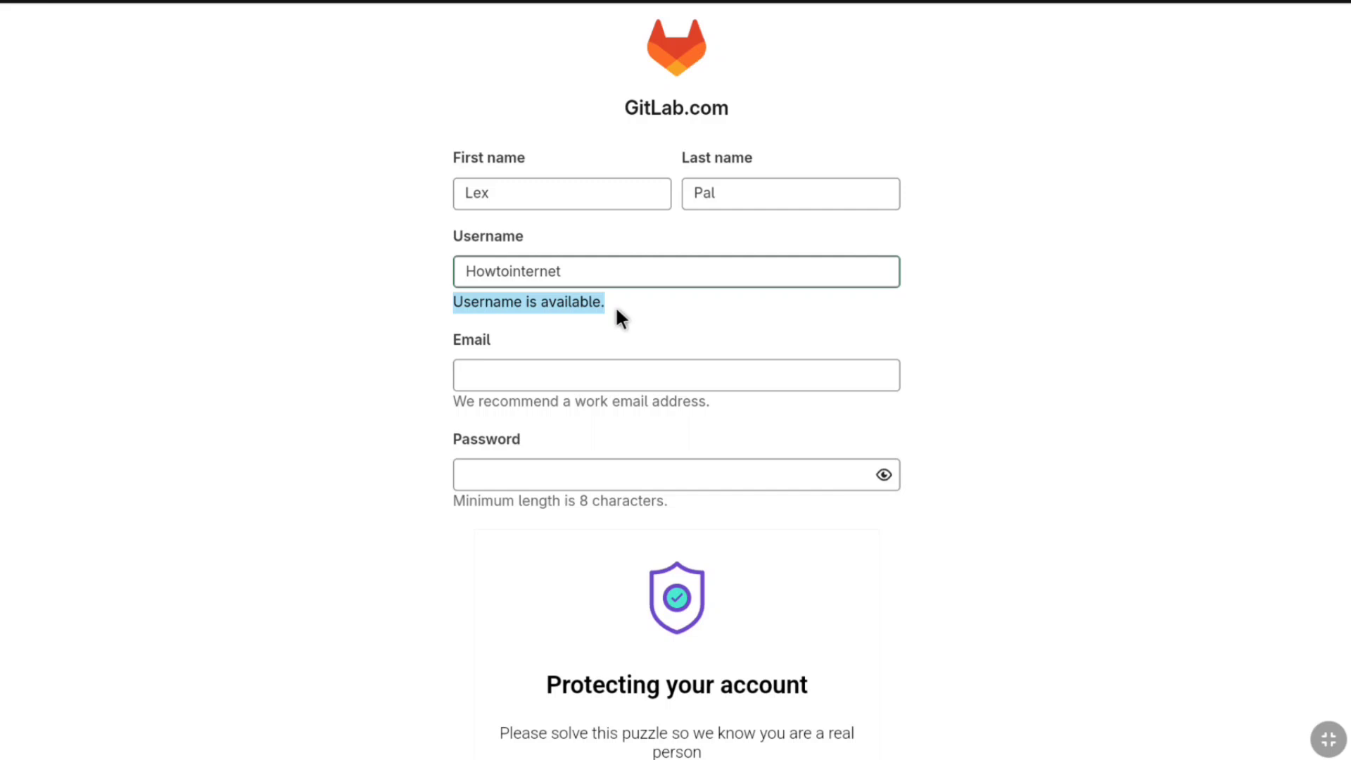
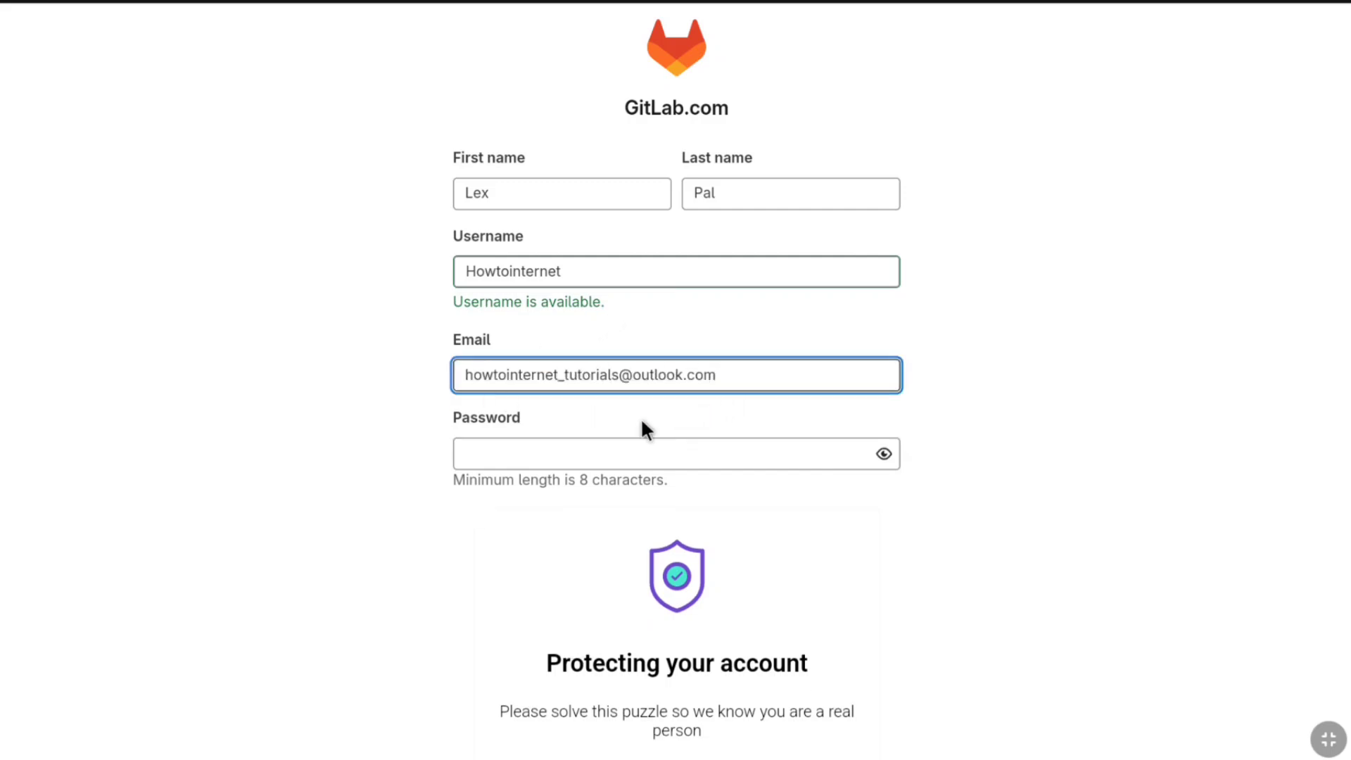
click(676, 453)
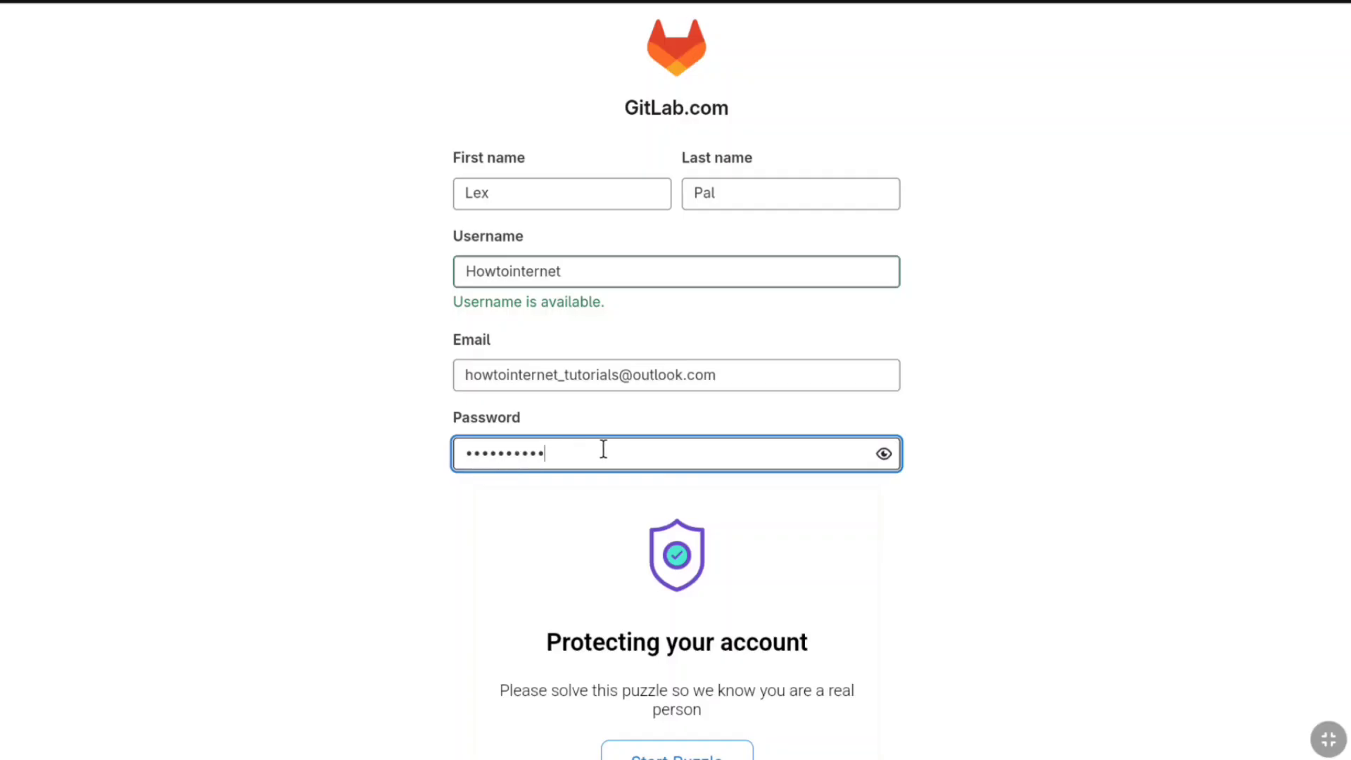
Solve the rock-count verification puzzle and submit the matching count
scroll(down, 3)
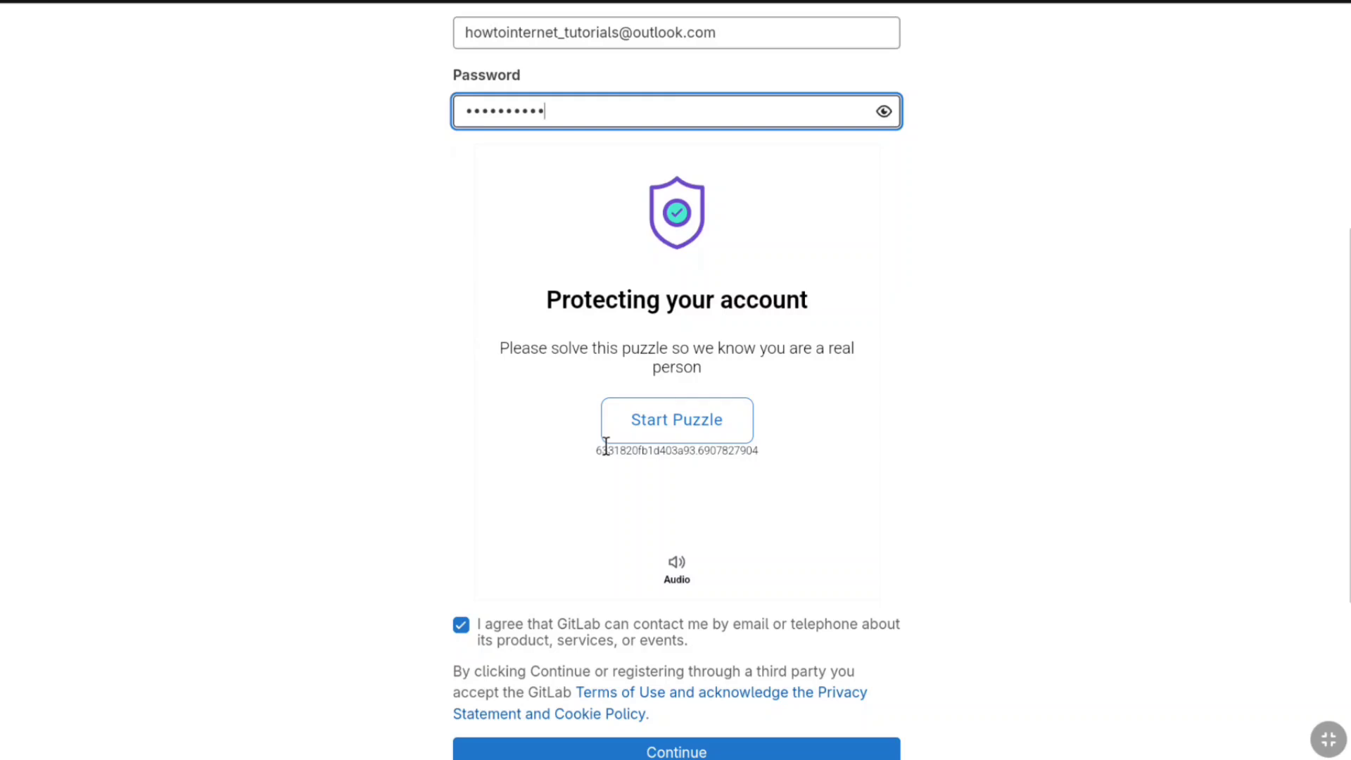
click(677, 421)
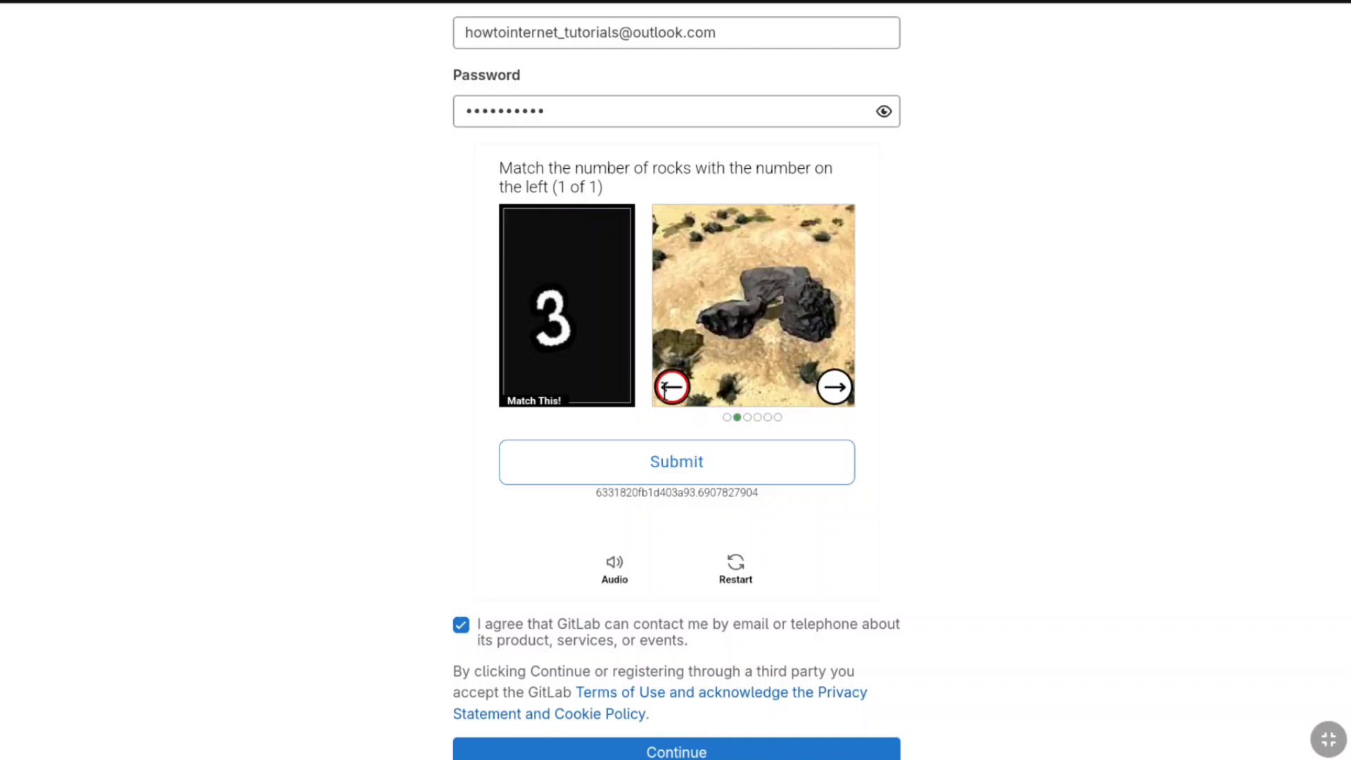
click(676, 462)
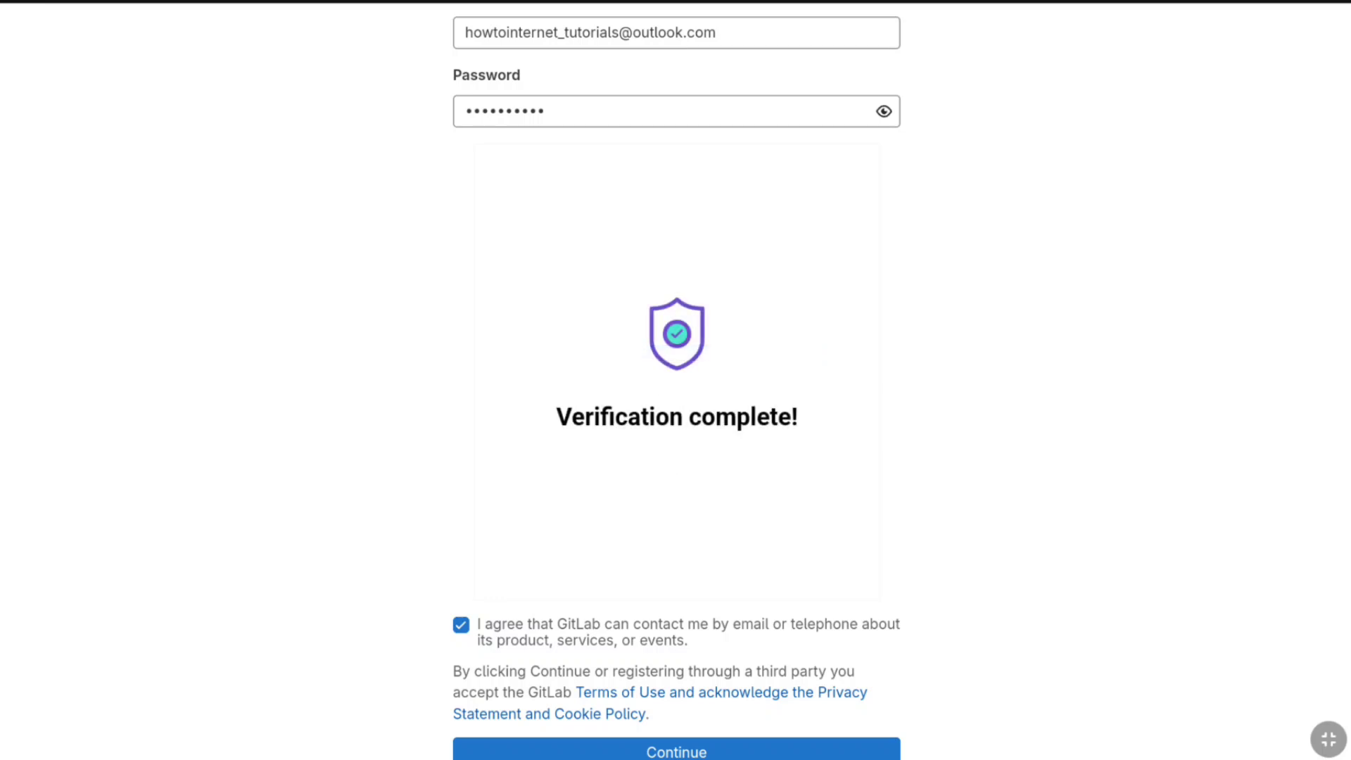
scroll(down, 3)
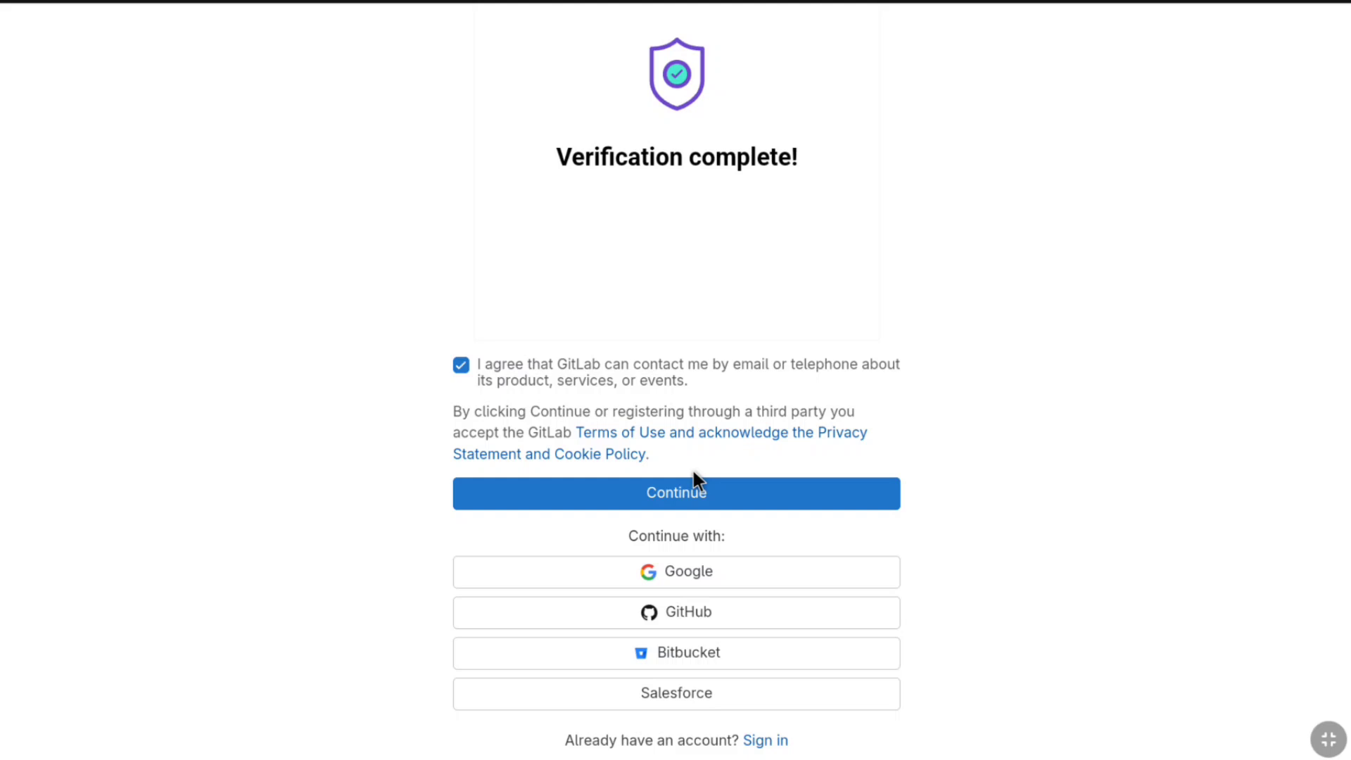
Submit registration, verify the email with the emailed code, and continue to the questionnaire
click(675, 493)
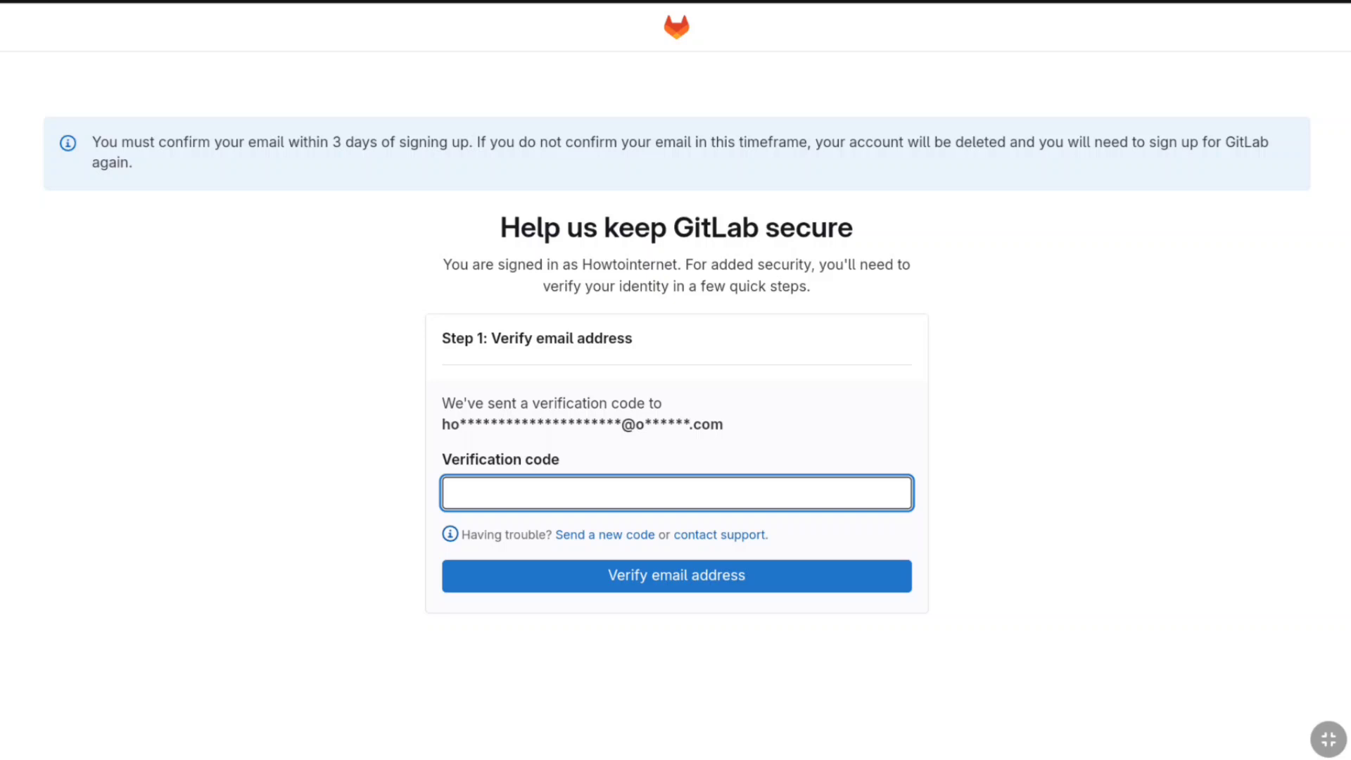
click(676, 493)
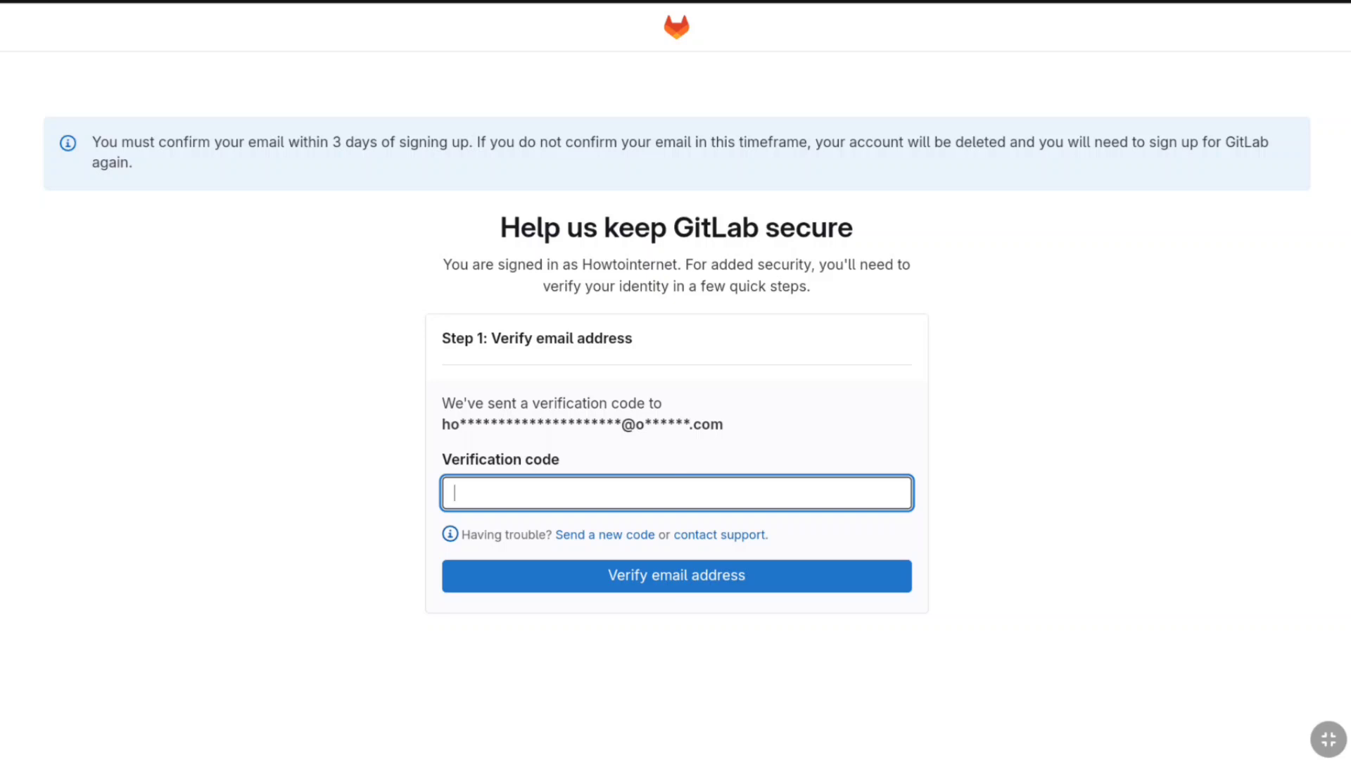
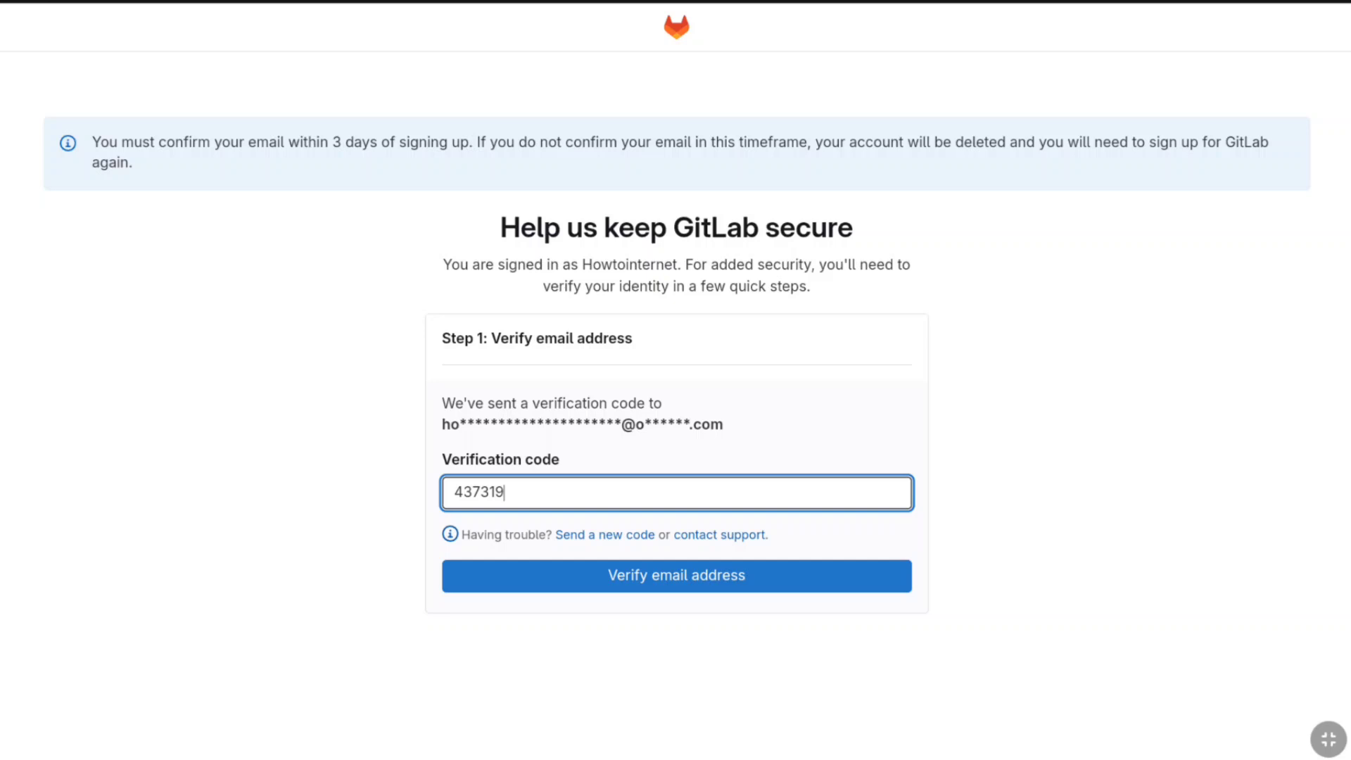
click(676, 575)
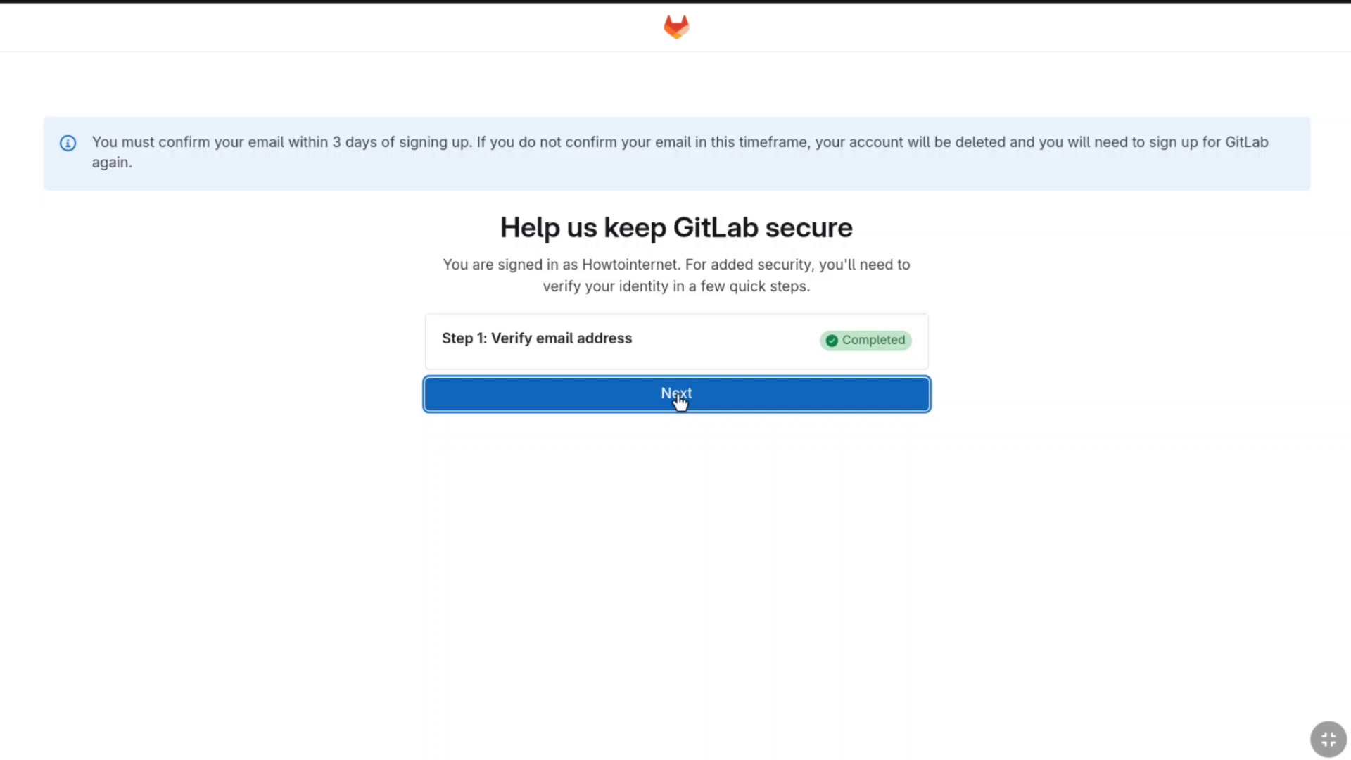
click(677, 394)
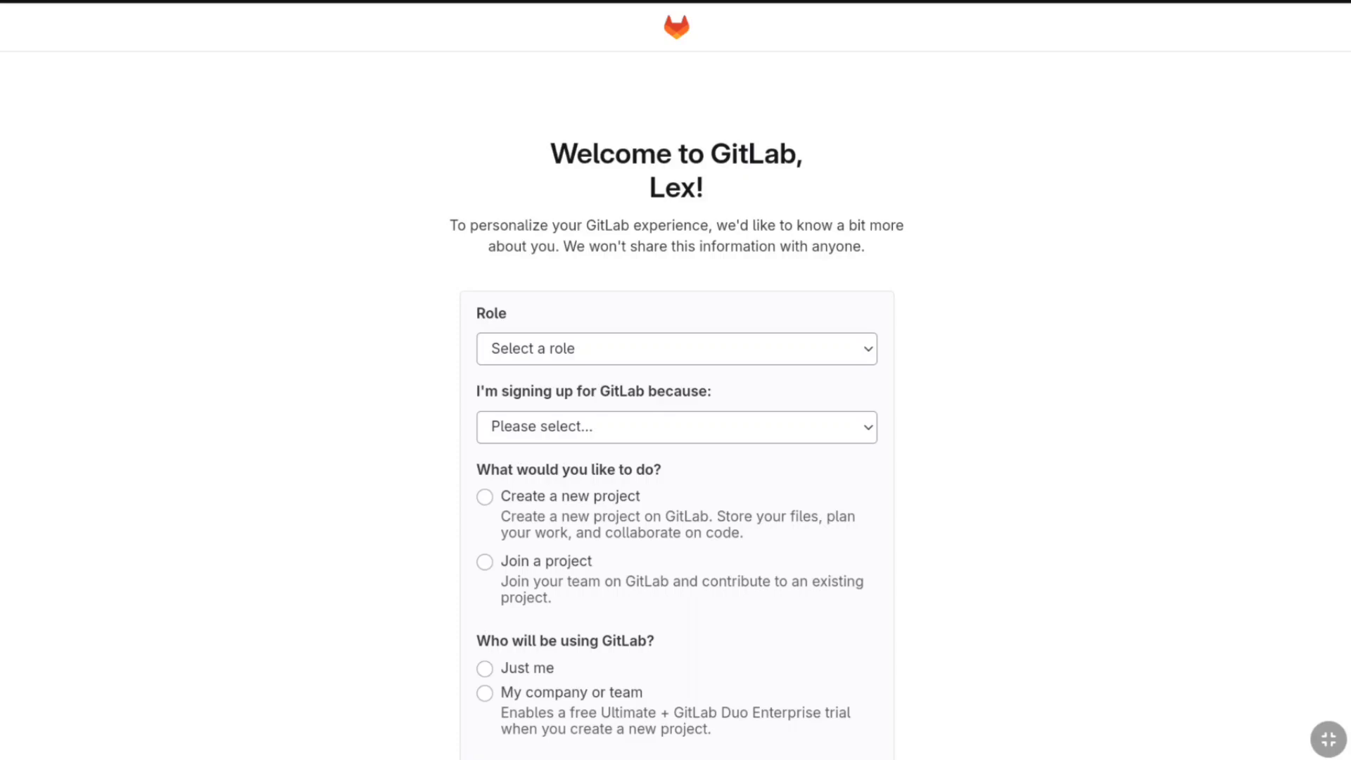
mouse_move(685, 405)
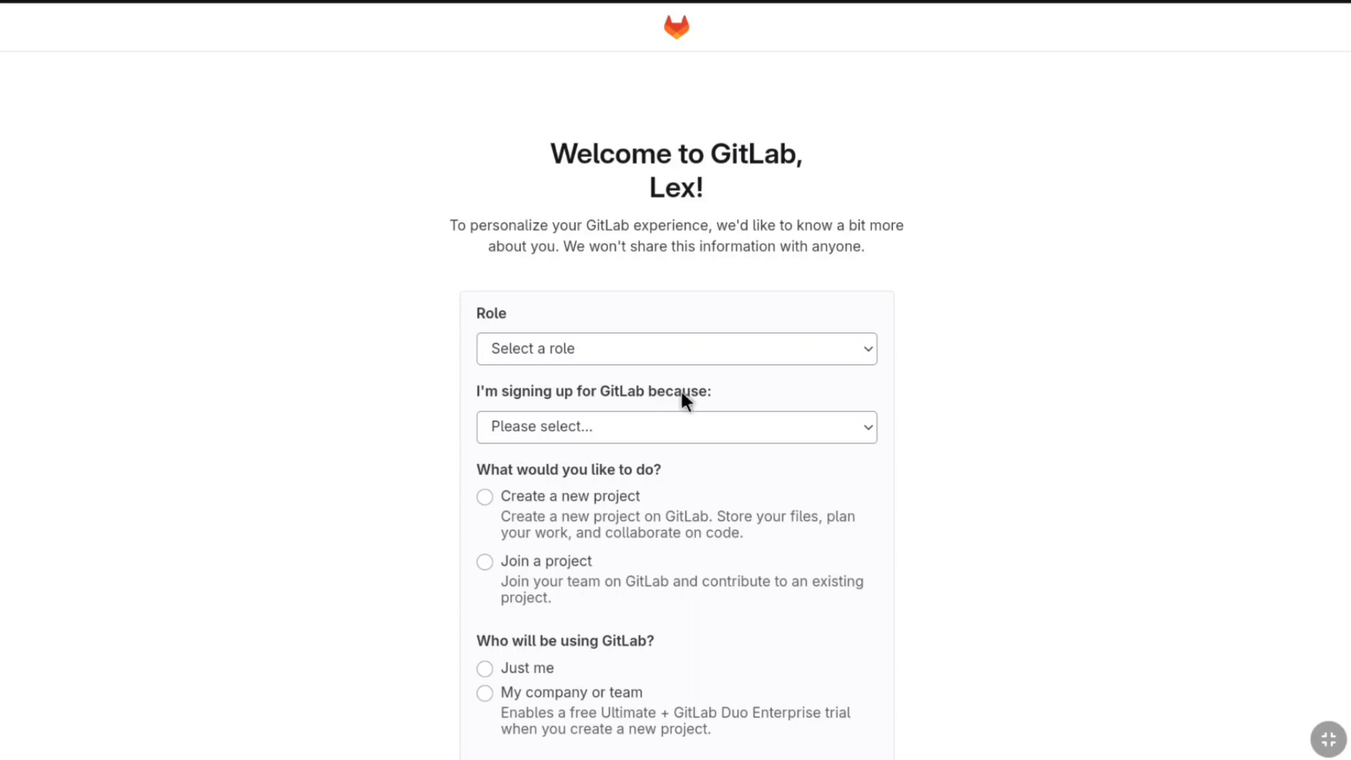
mouse_move(744, 377)
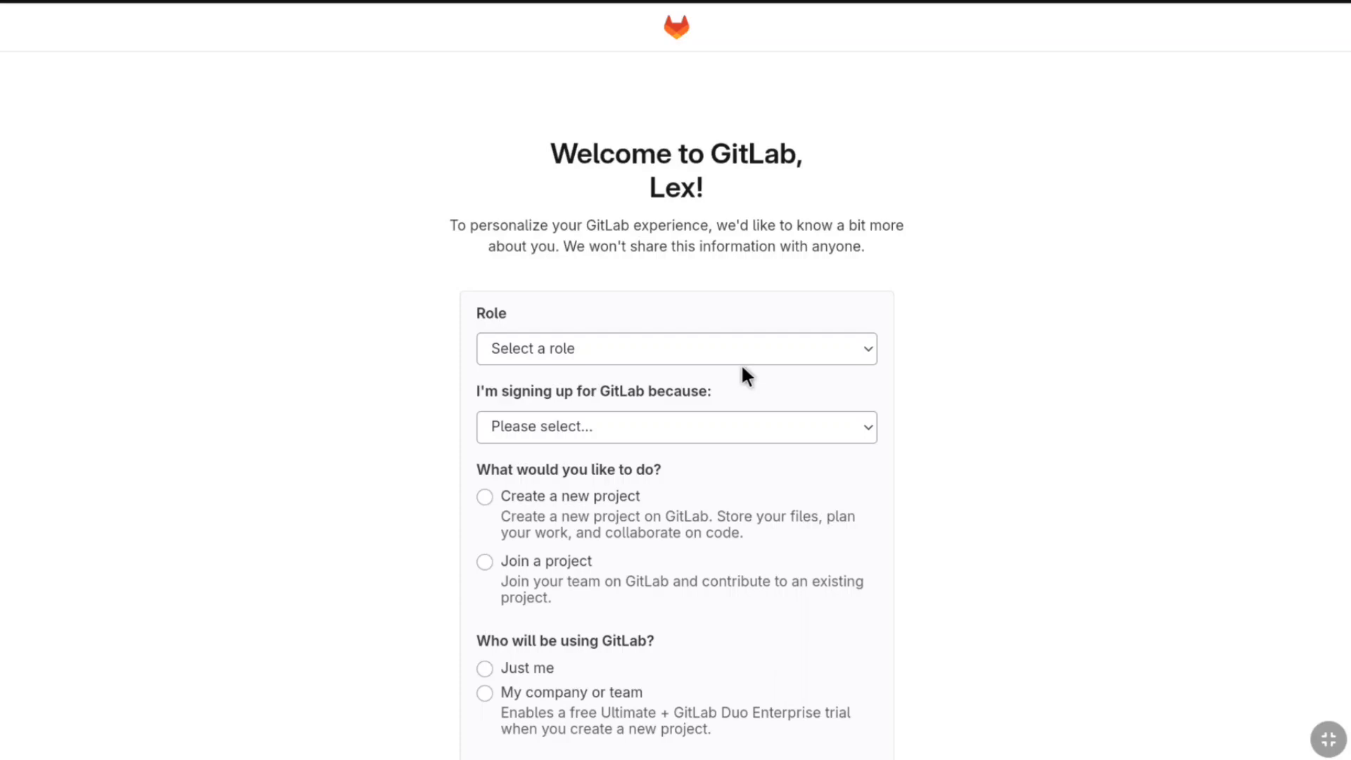
Pick Software Developer from the Role dropdown on the questionnaire
click(676, 348)
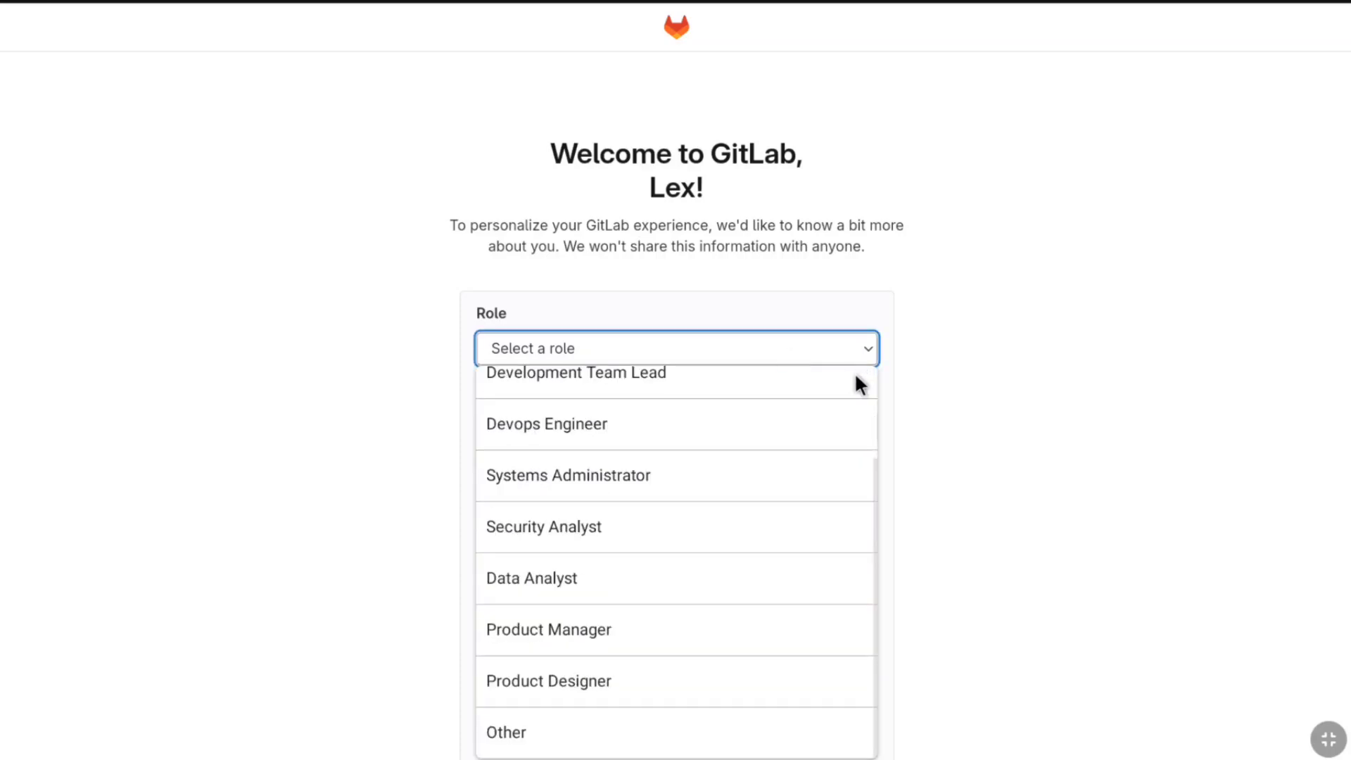
mouse_move(770, 467)
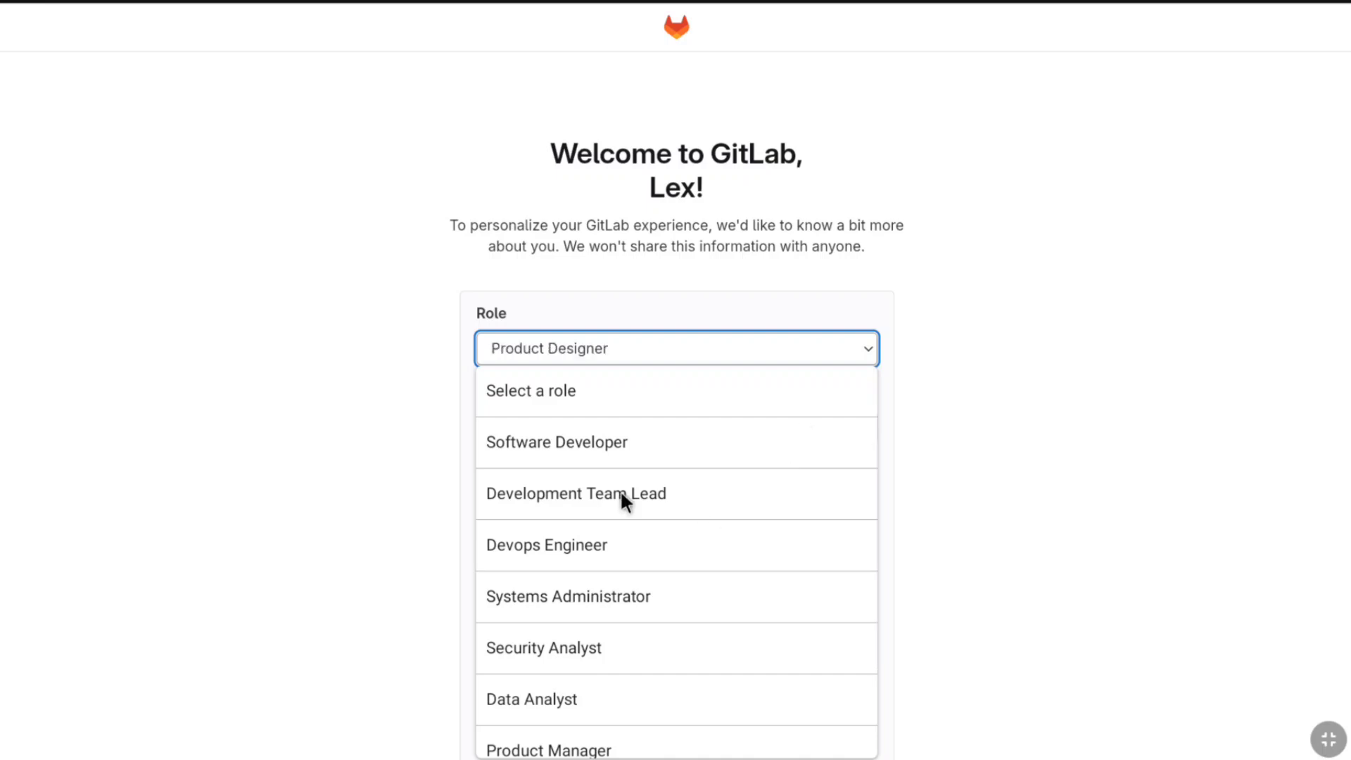
click(556, 442)
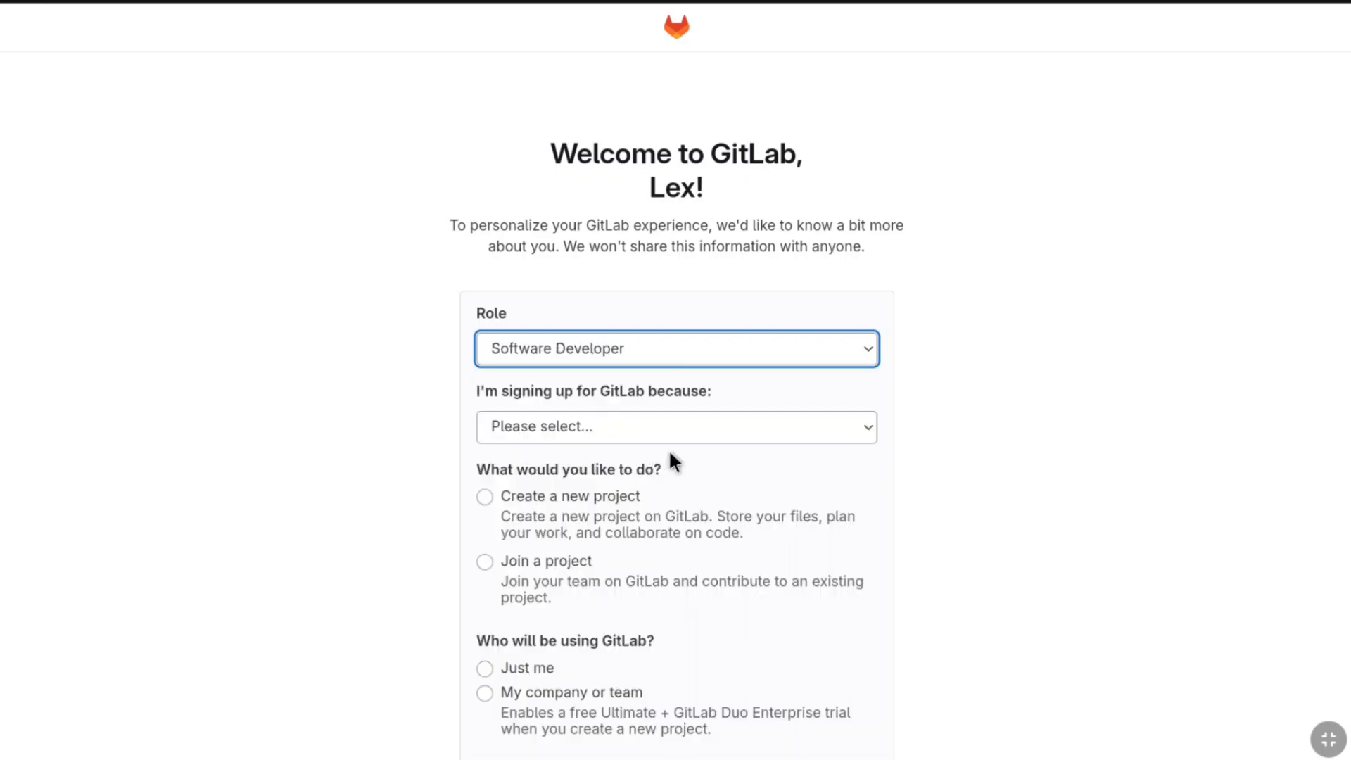
mouse_move(802, 451)
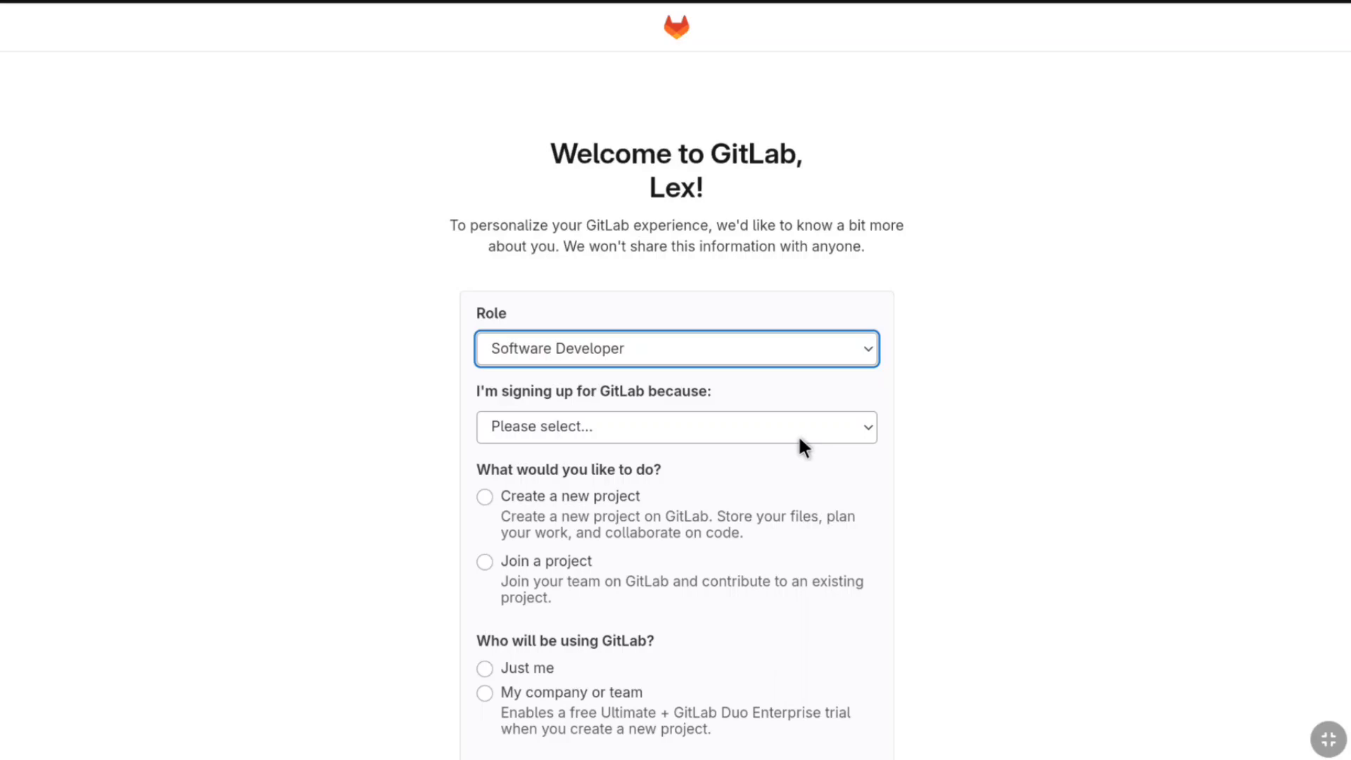
Select 'A different reason' as the sign-up reason and focus the optional explanation field
click(676, 428)
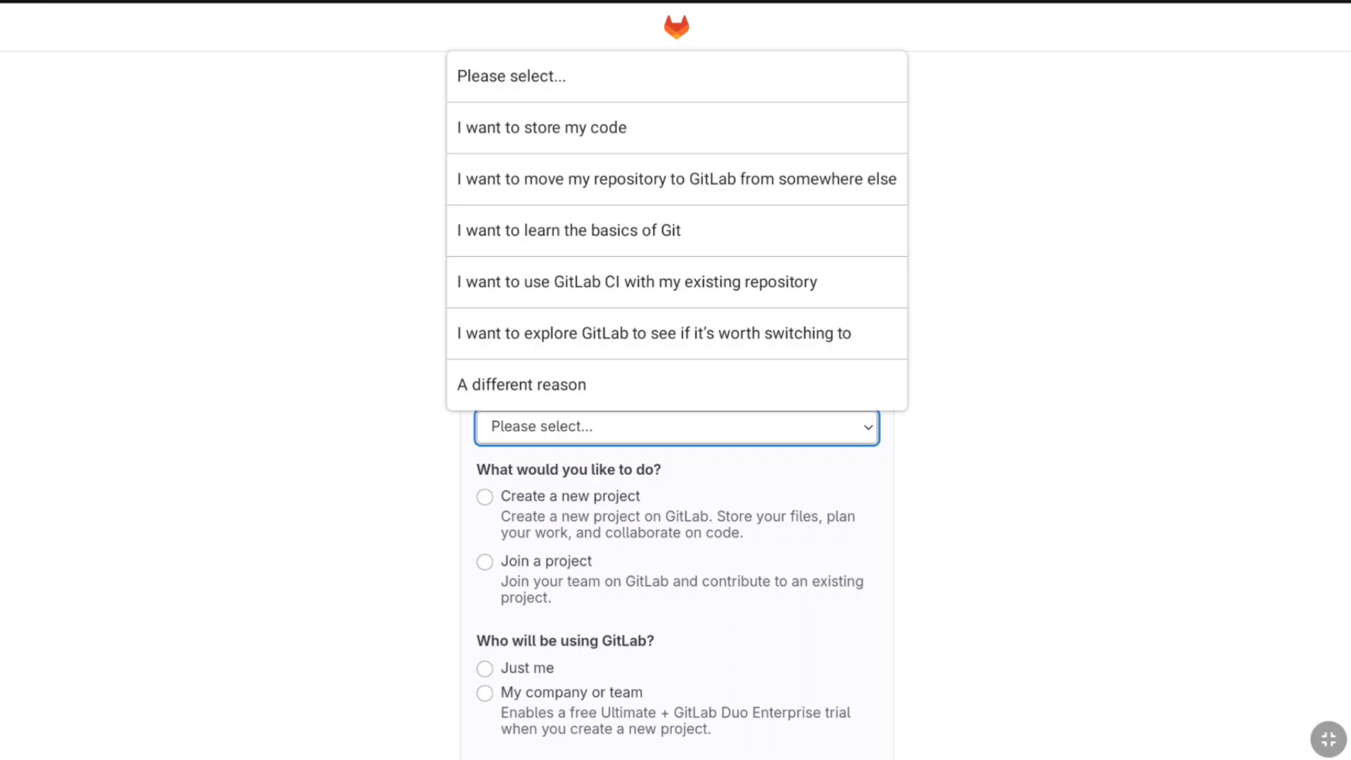
mouse_move(674, 411)
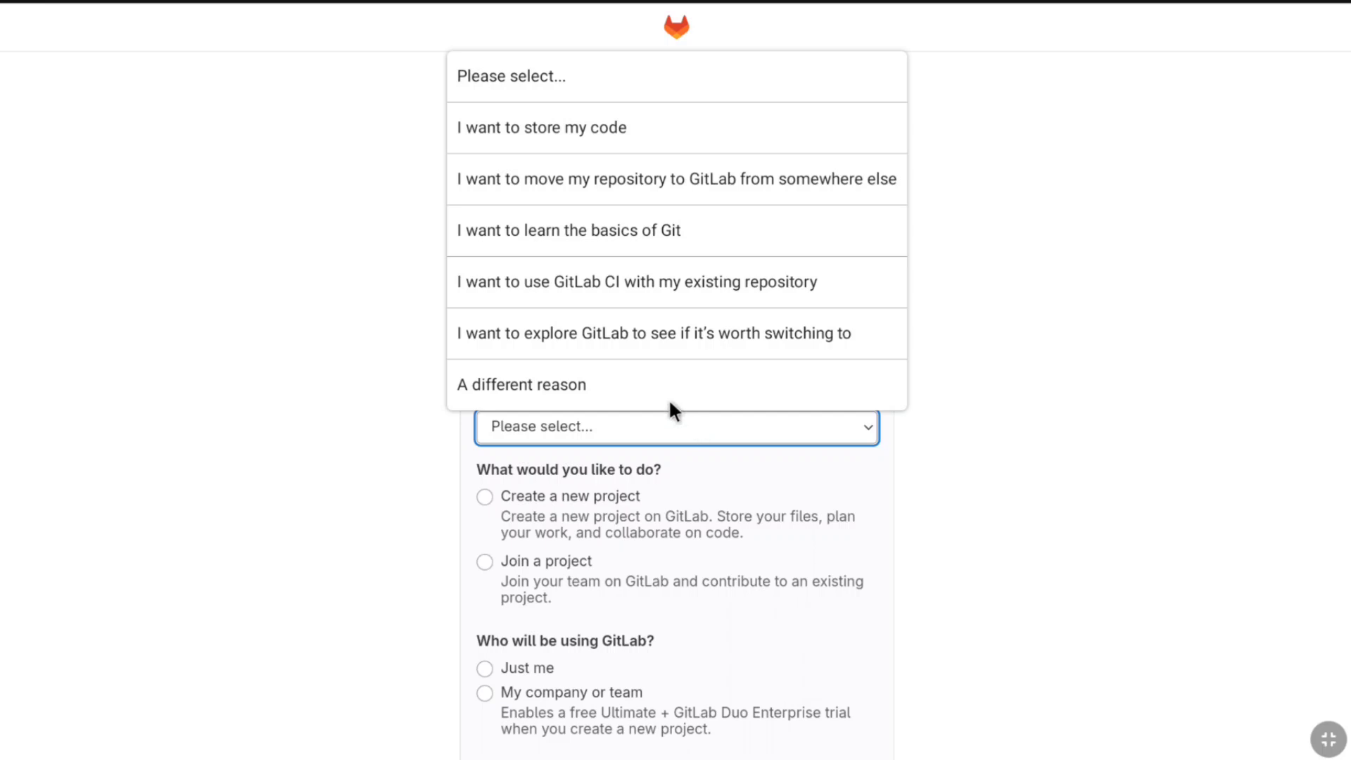
click(522, 384)
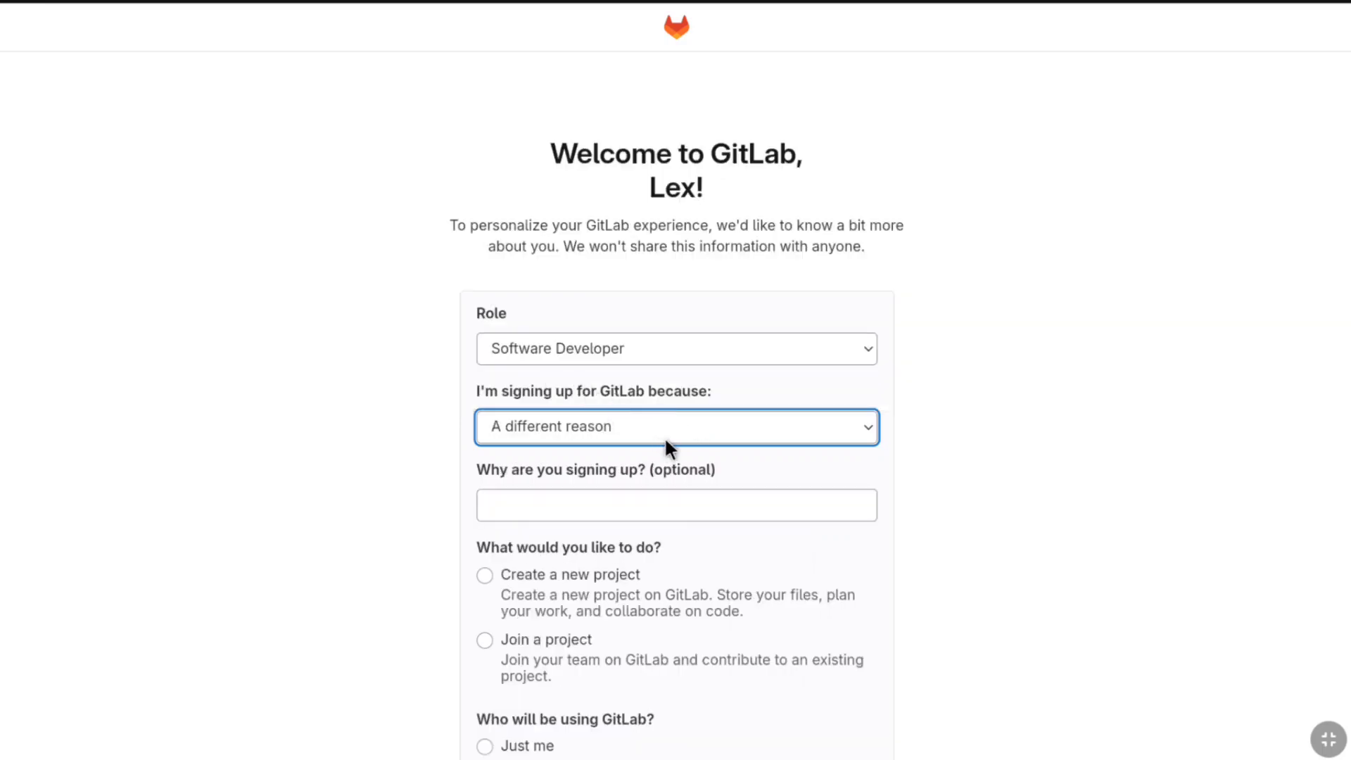
click(677, 505)
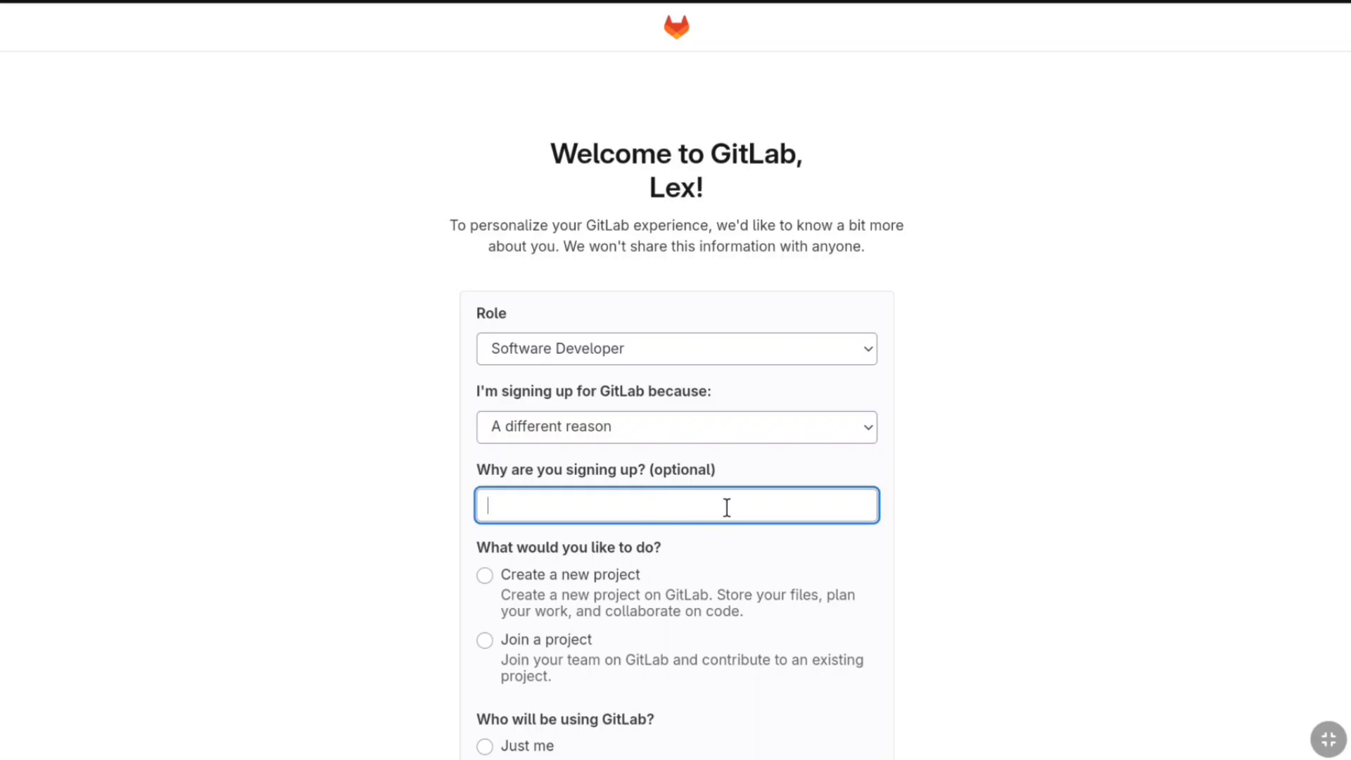
Enter 'To do and learn much more things' in the optional explanation box
text(To do and learn much more things)
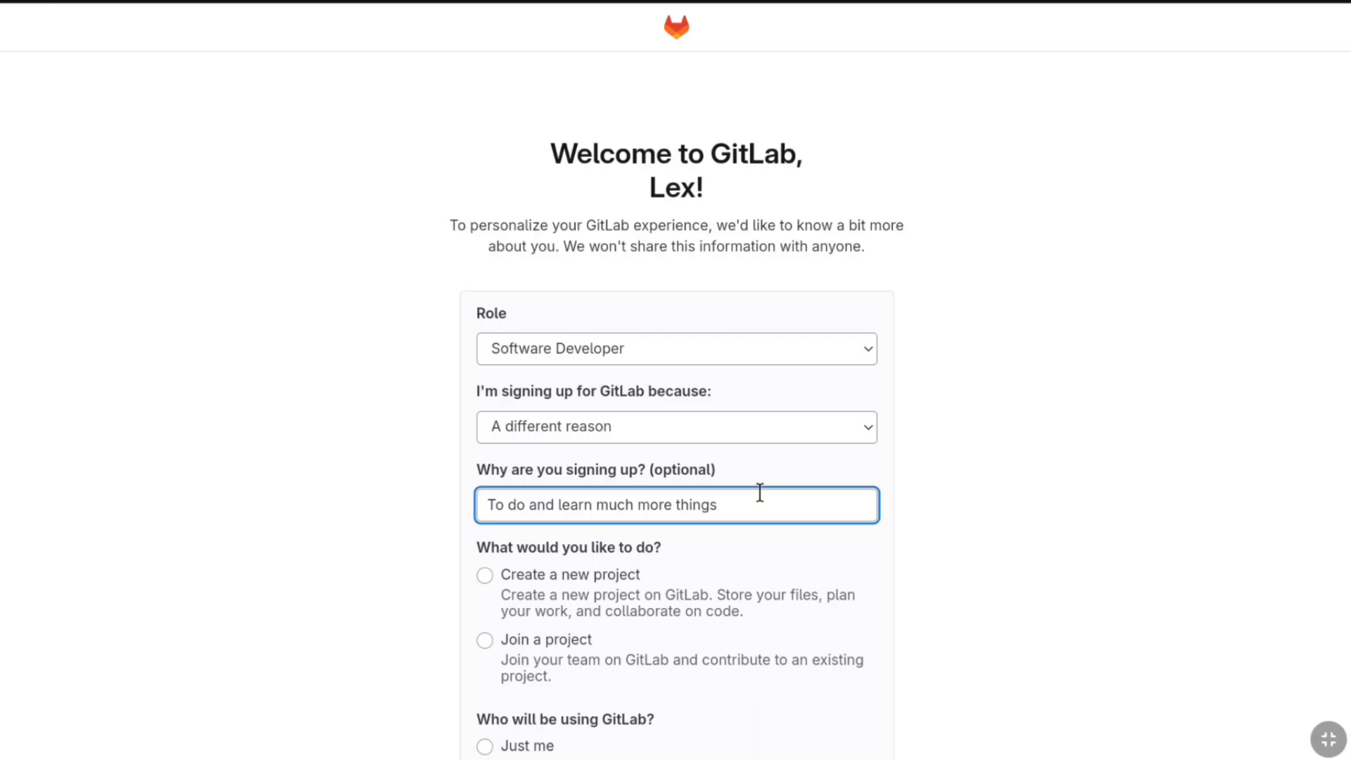
scroll(down, 3)
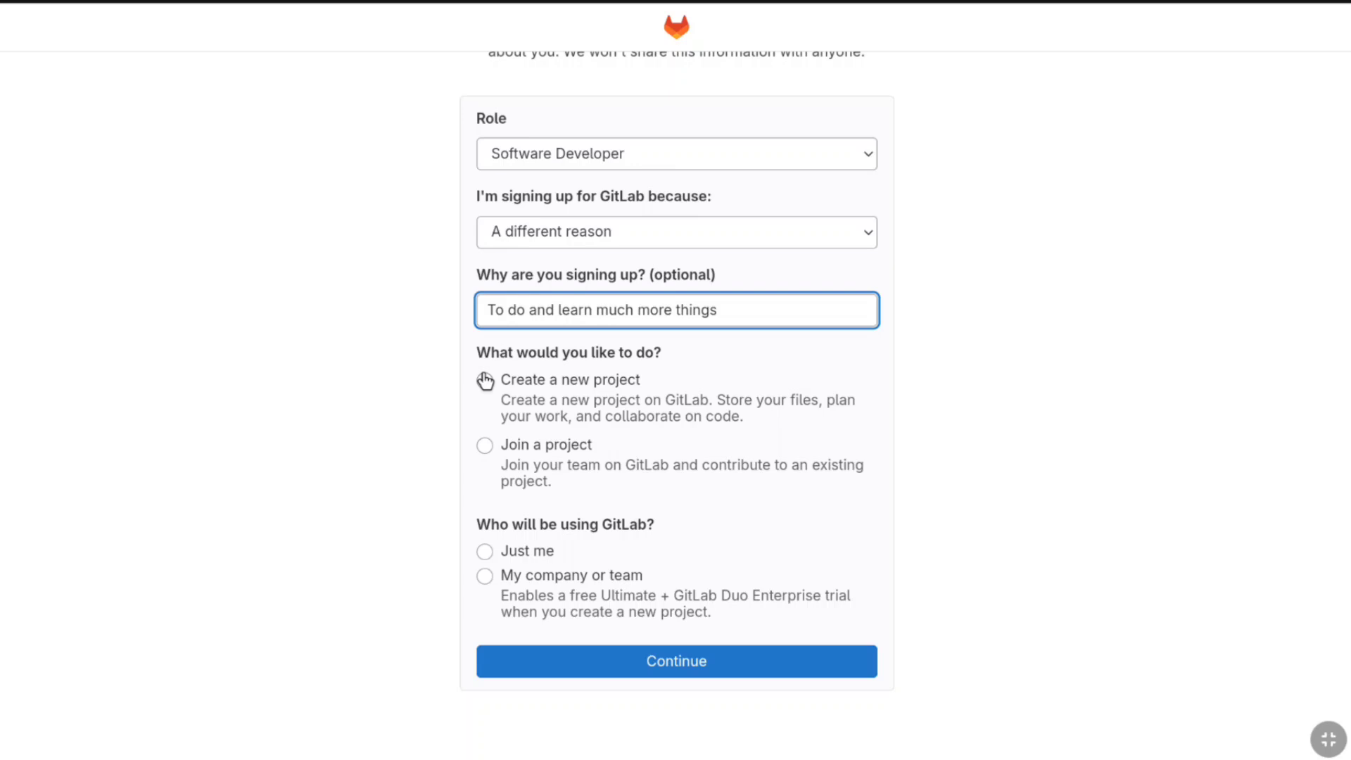
Choose 'Create a new project' and 'Just me', then submit the questionnaire
click(484, 380)
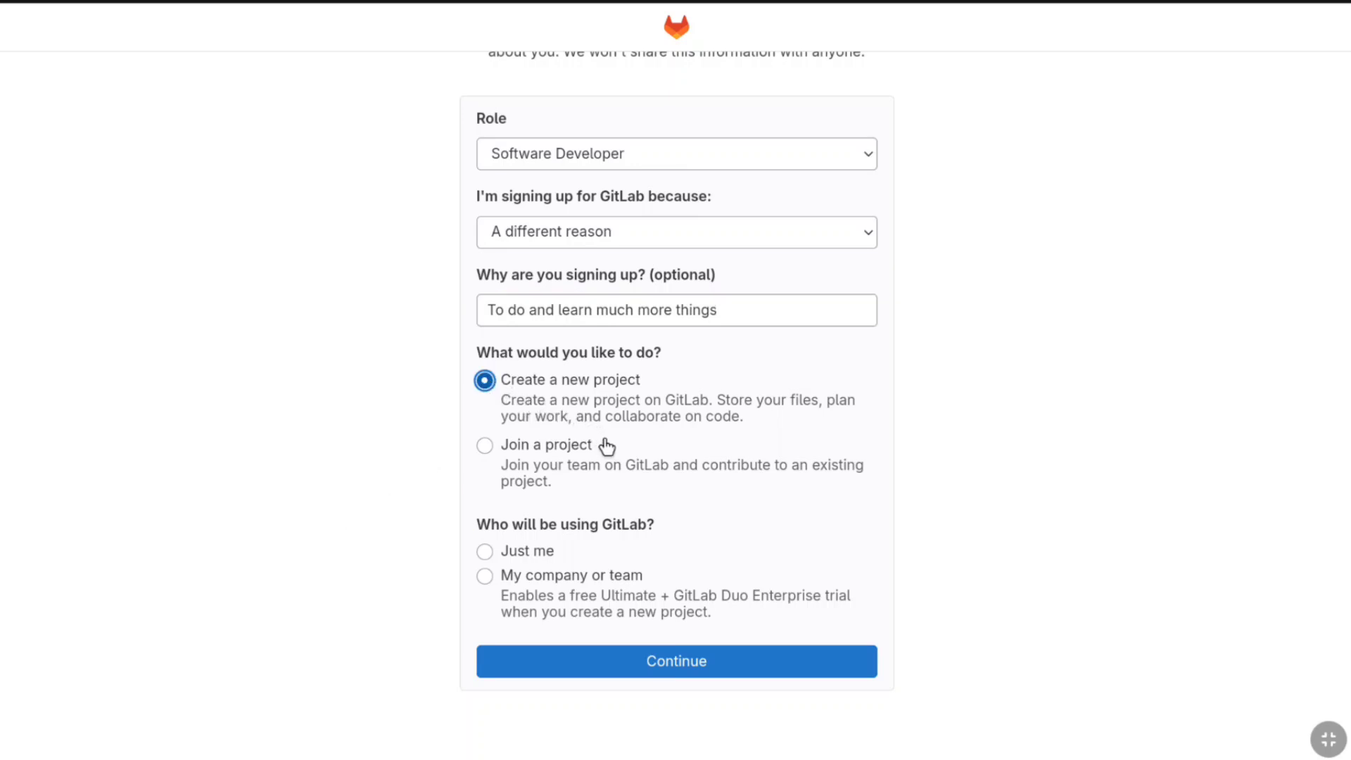
mouse_move(617, 467)
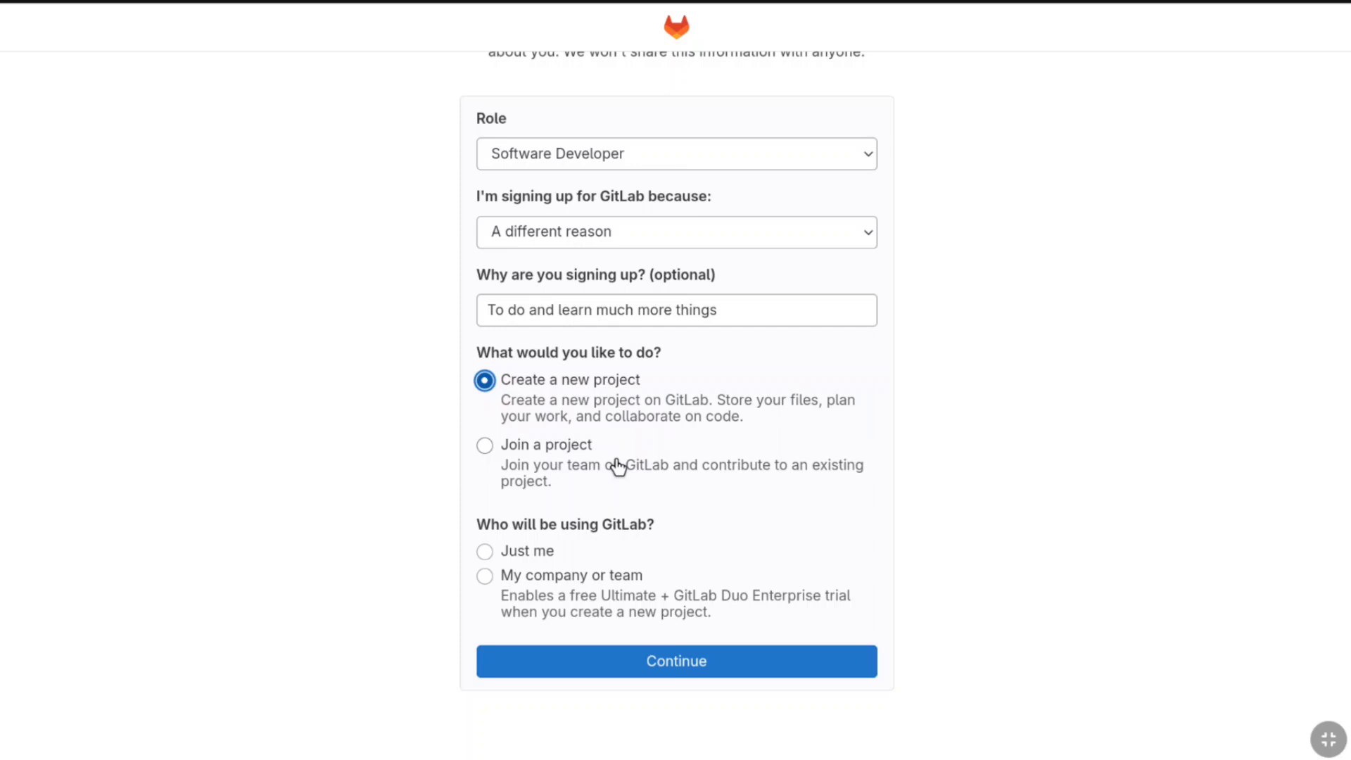
mouse_move(510, 547)
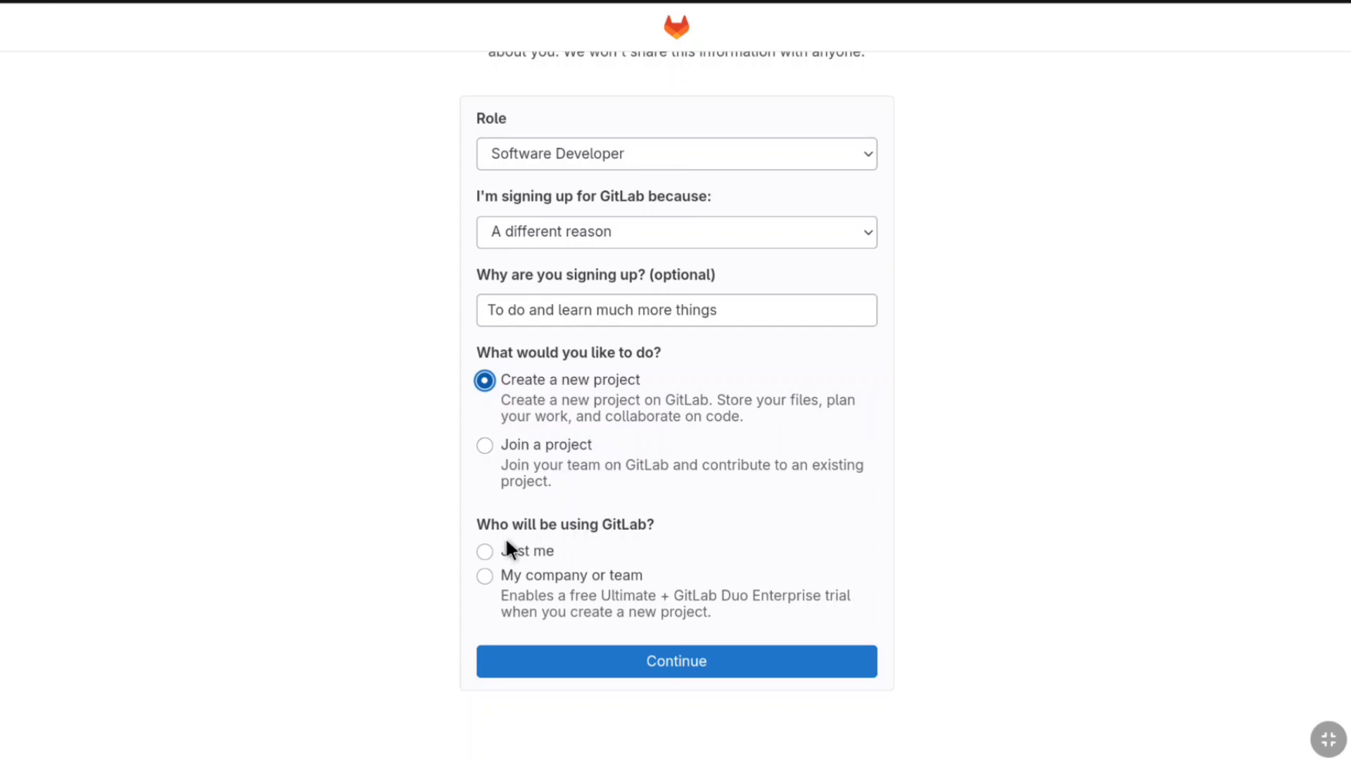
click(484, 551)
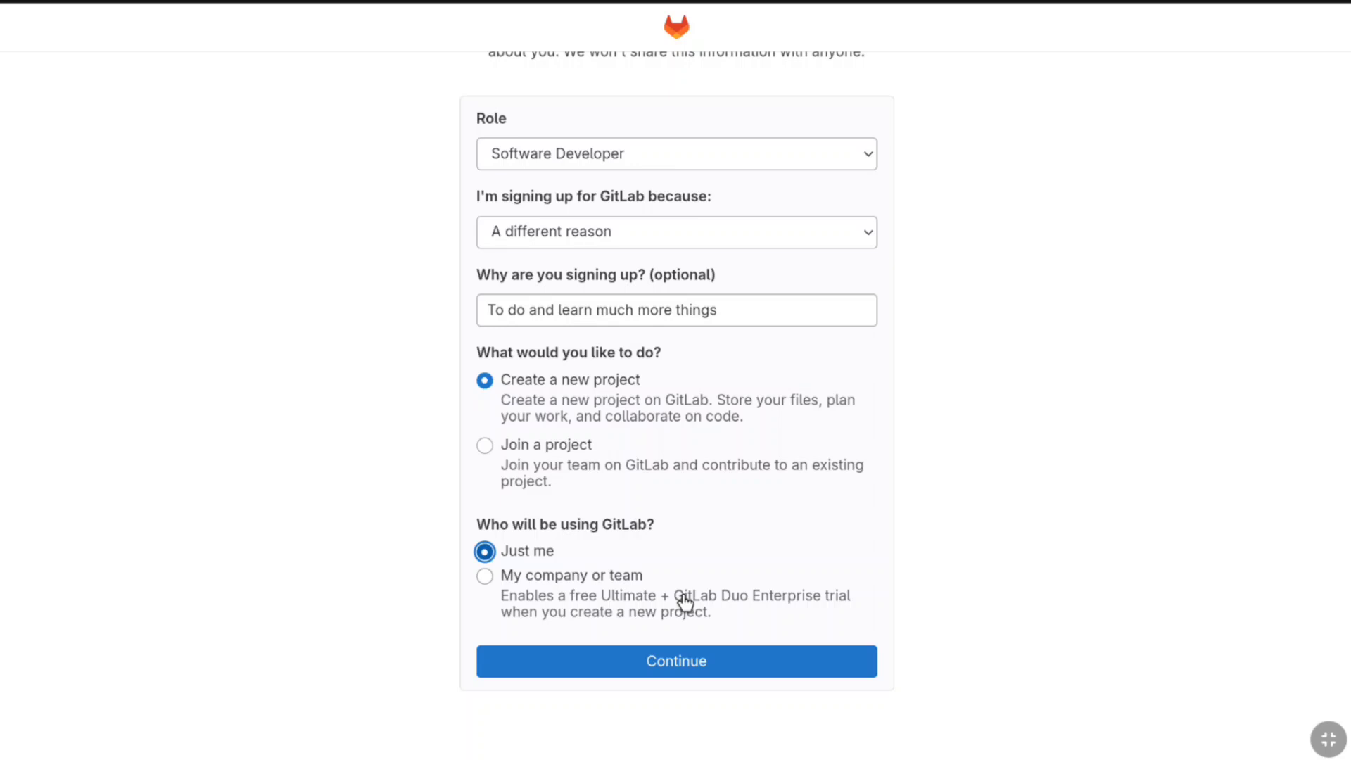
click(676, 661)
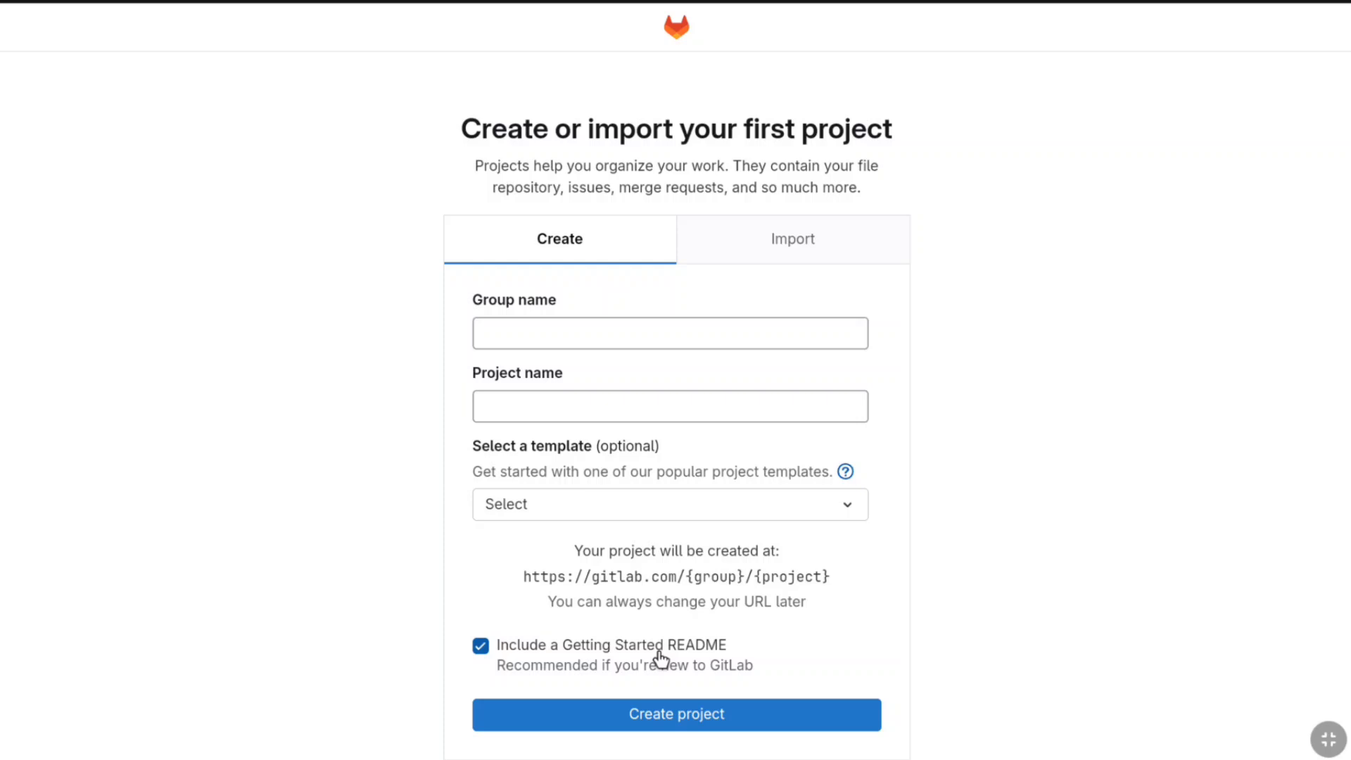
Browse the import sources like GitHub and Bitbucket, then return to the Create form
click(793, 239)
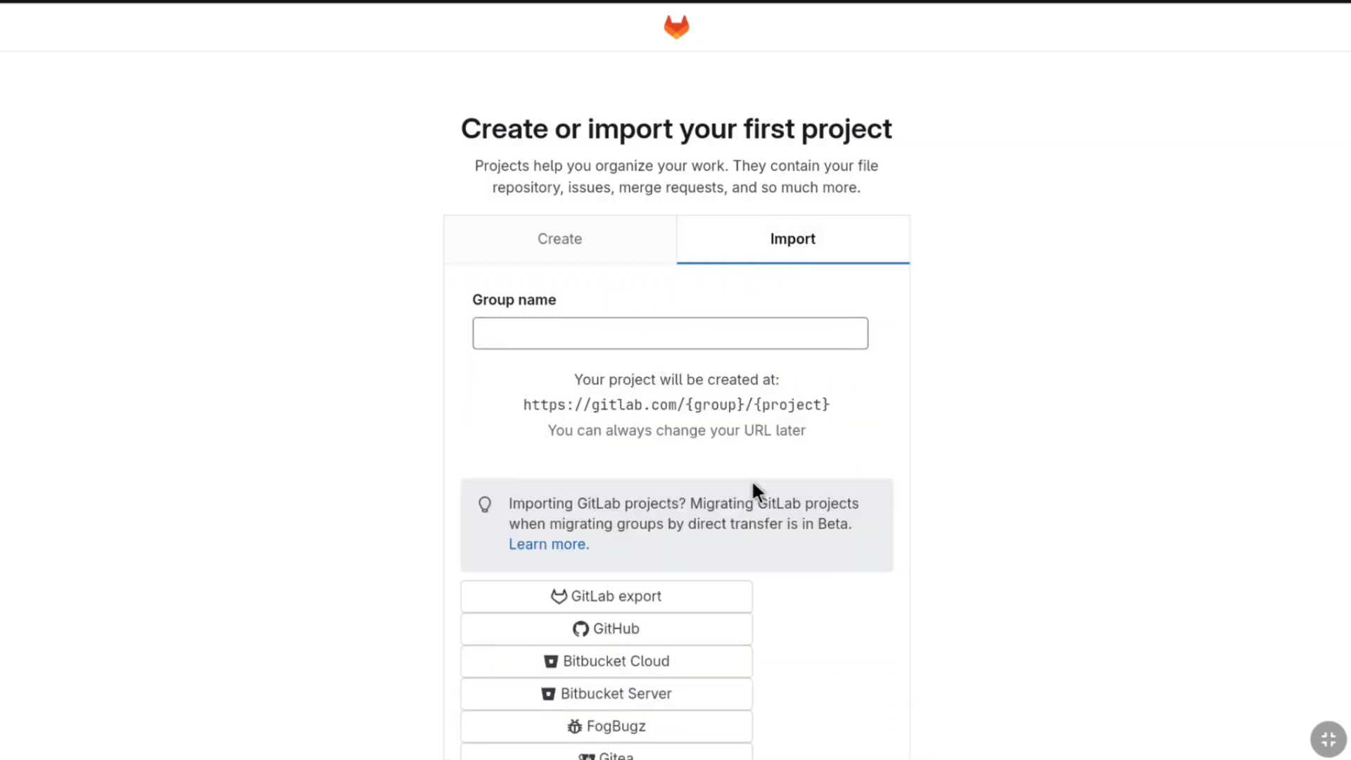
scroll(down, 3)
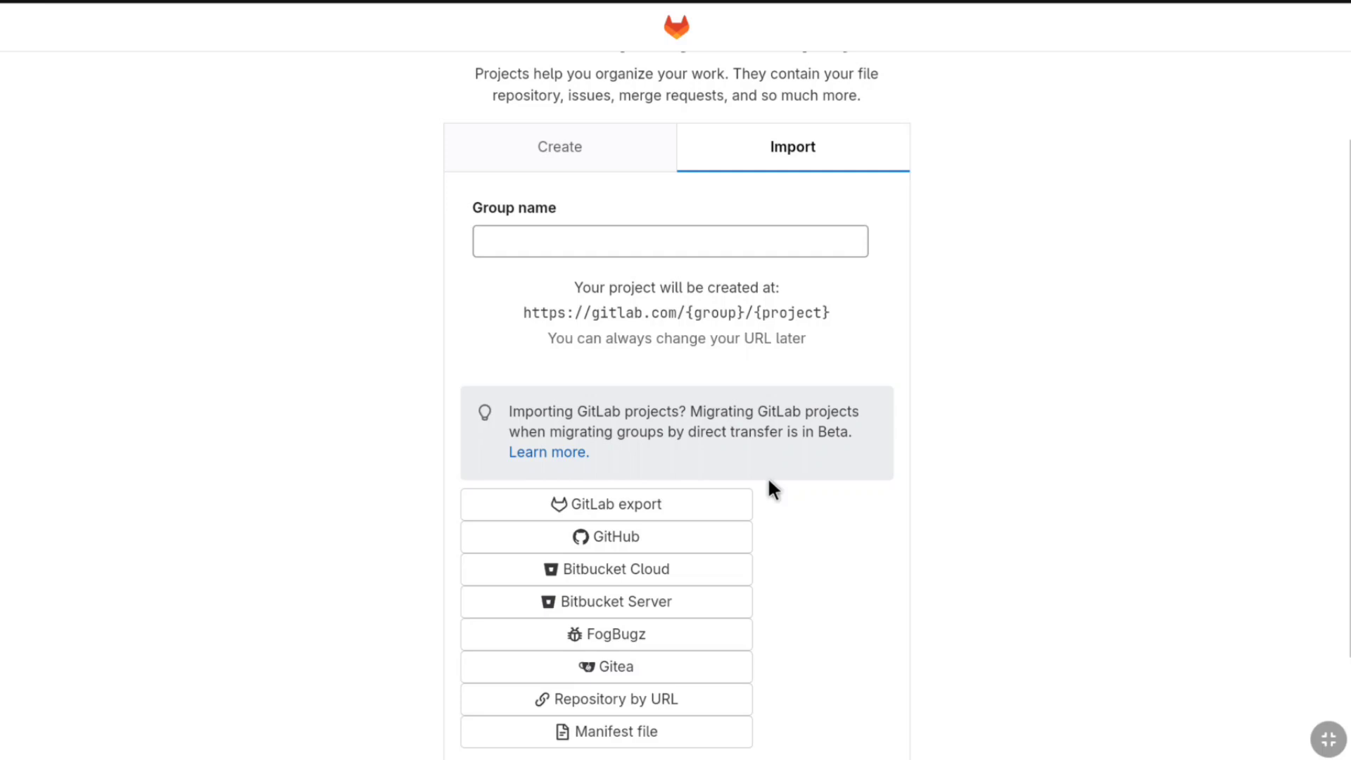
scroll(up, 3)
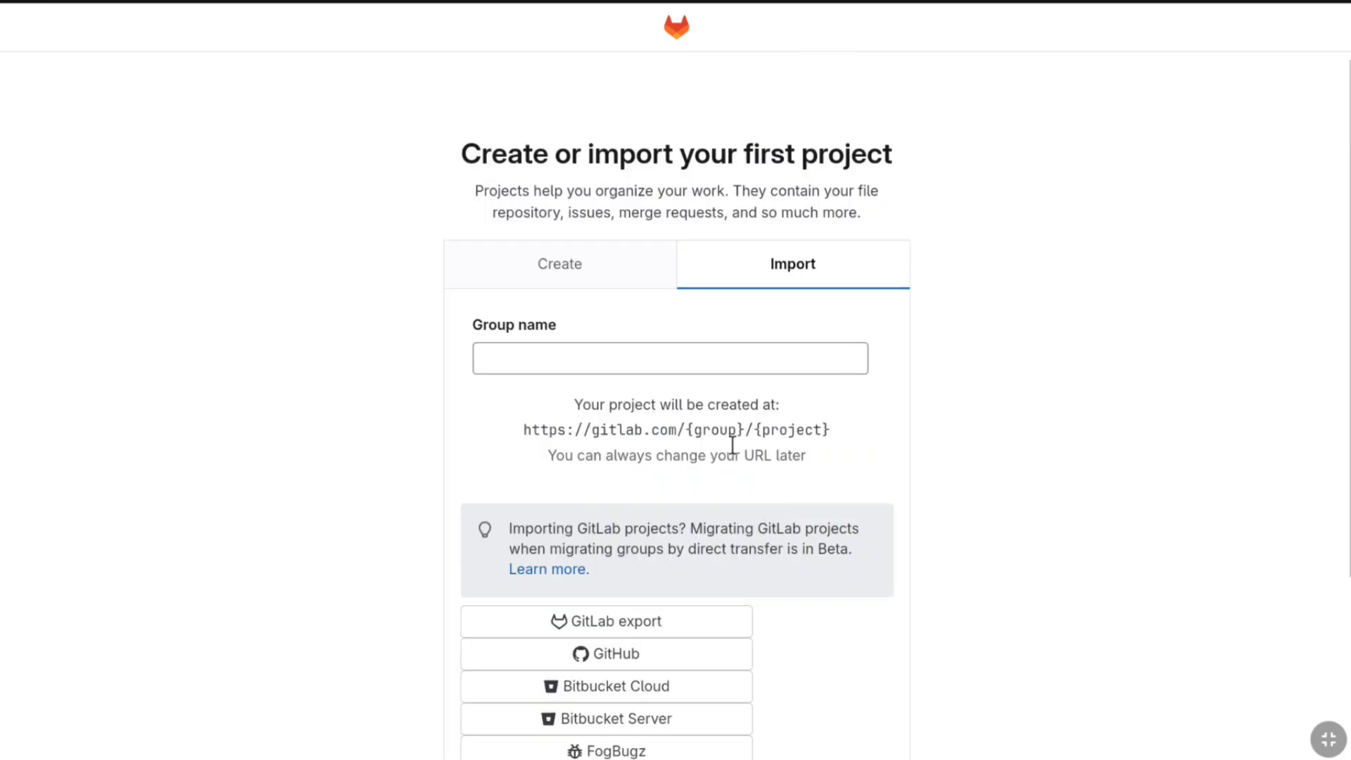
click(559, 263)
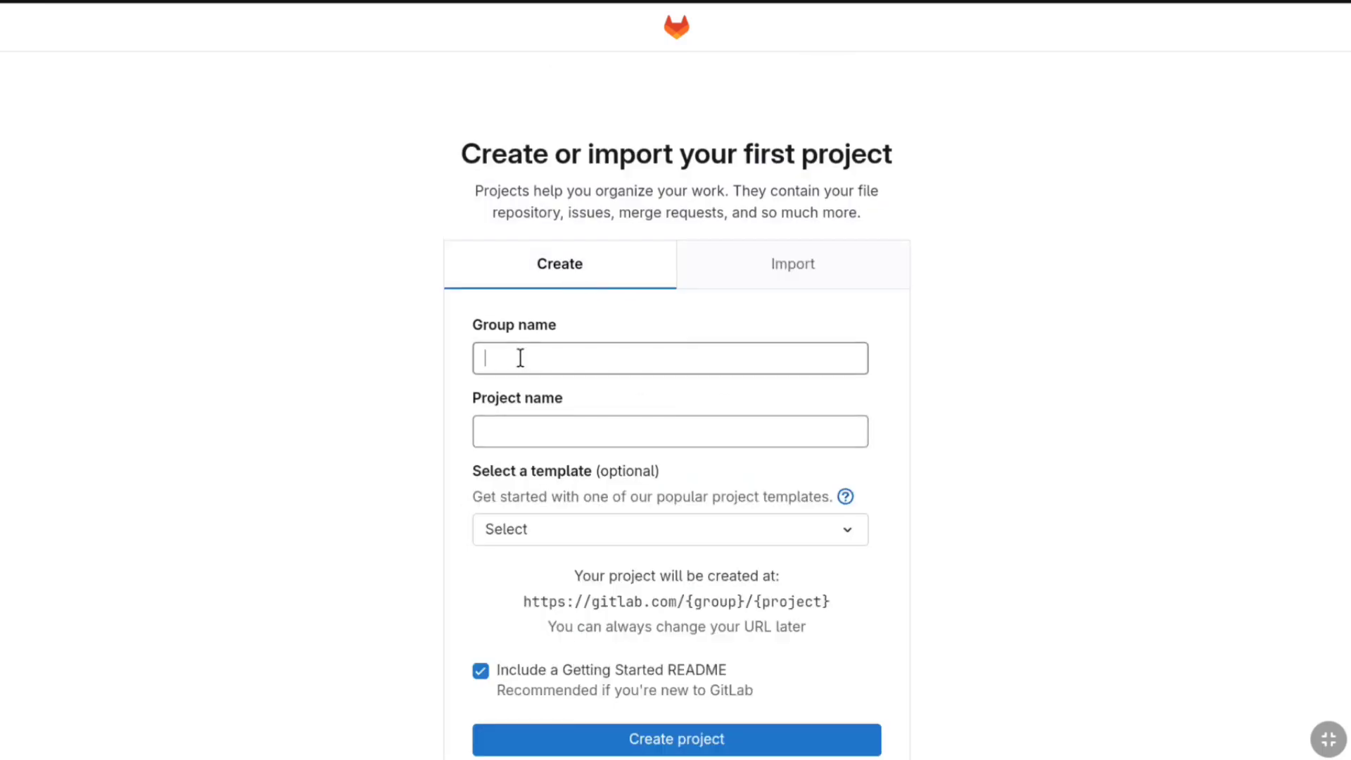
Enter group name 'Egfile27' and project name 'Egfileai' in the first-project form
text(E)
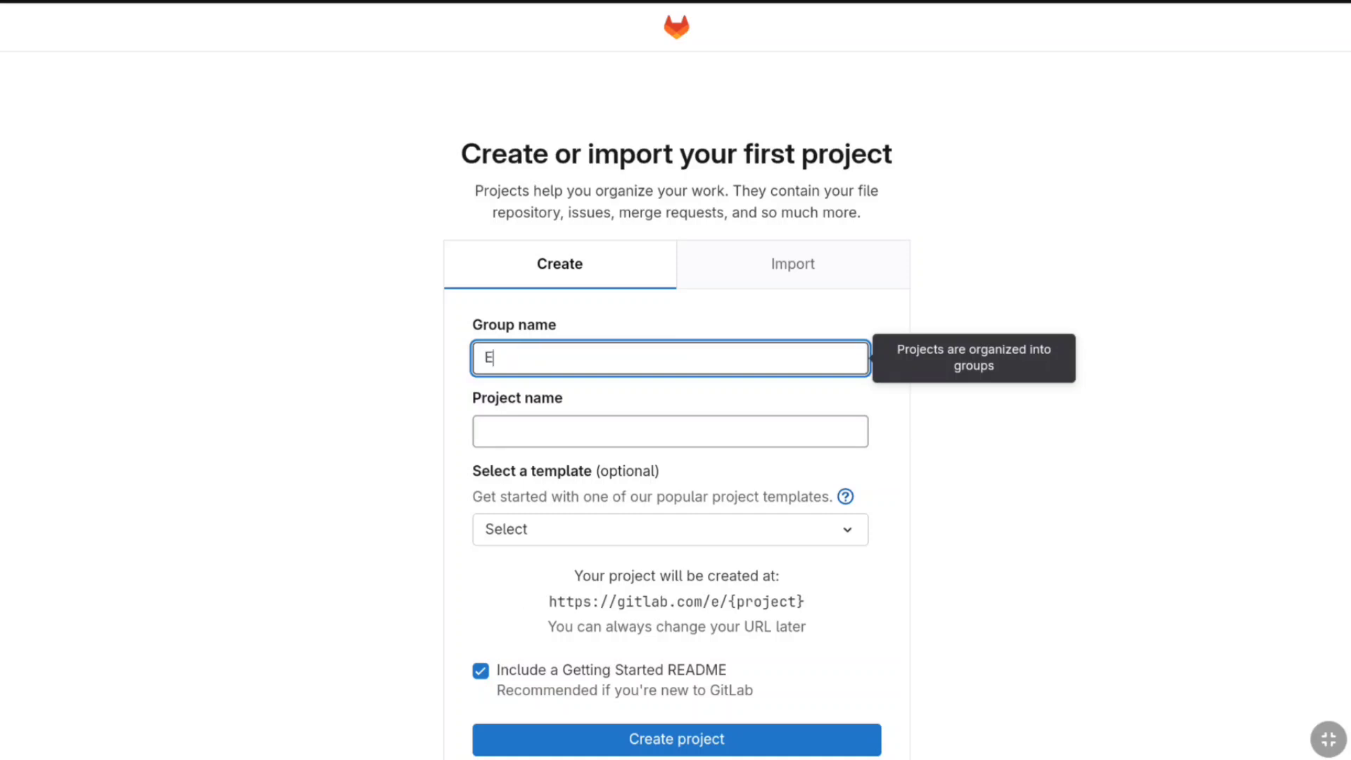
text(gfile27)
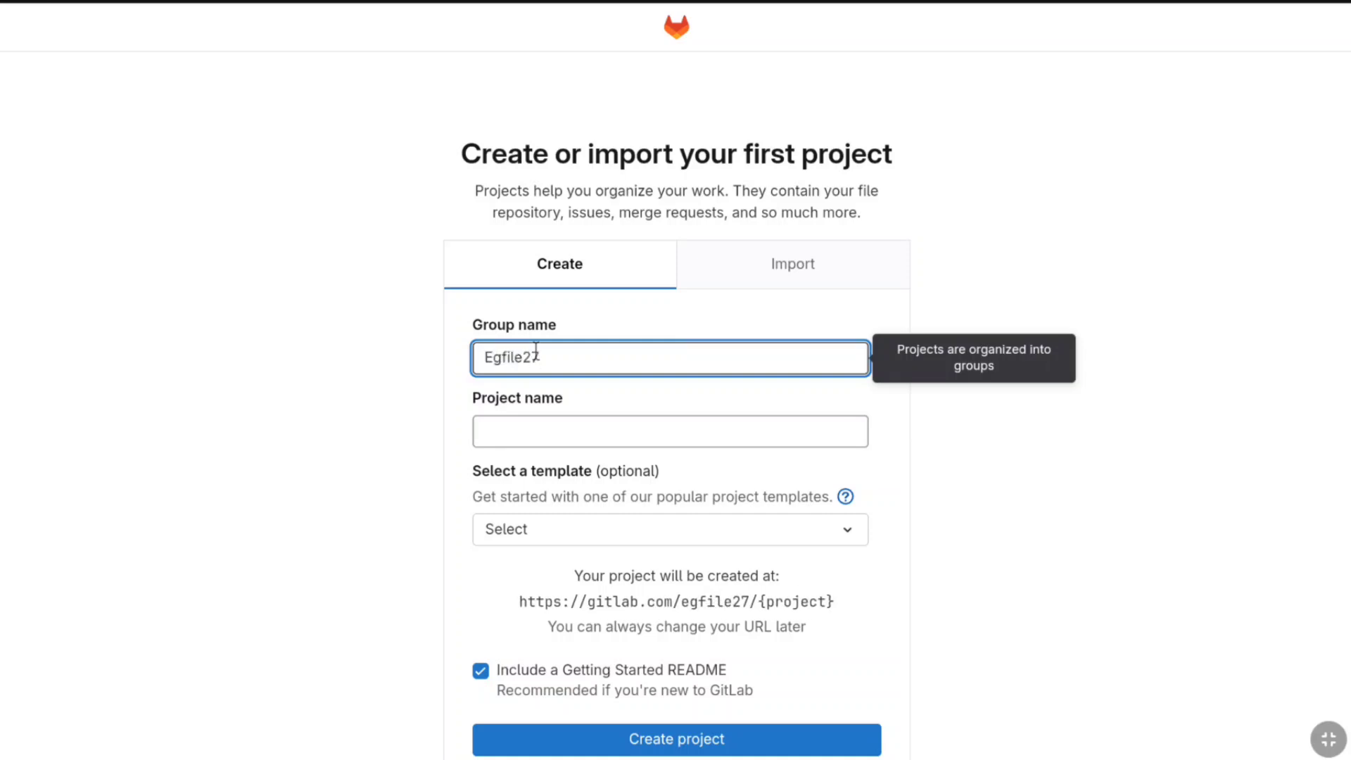
click(670, 431)
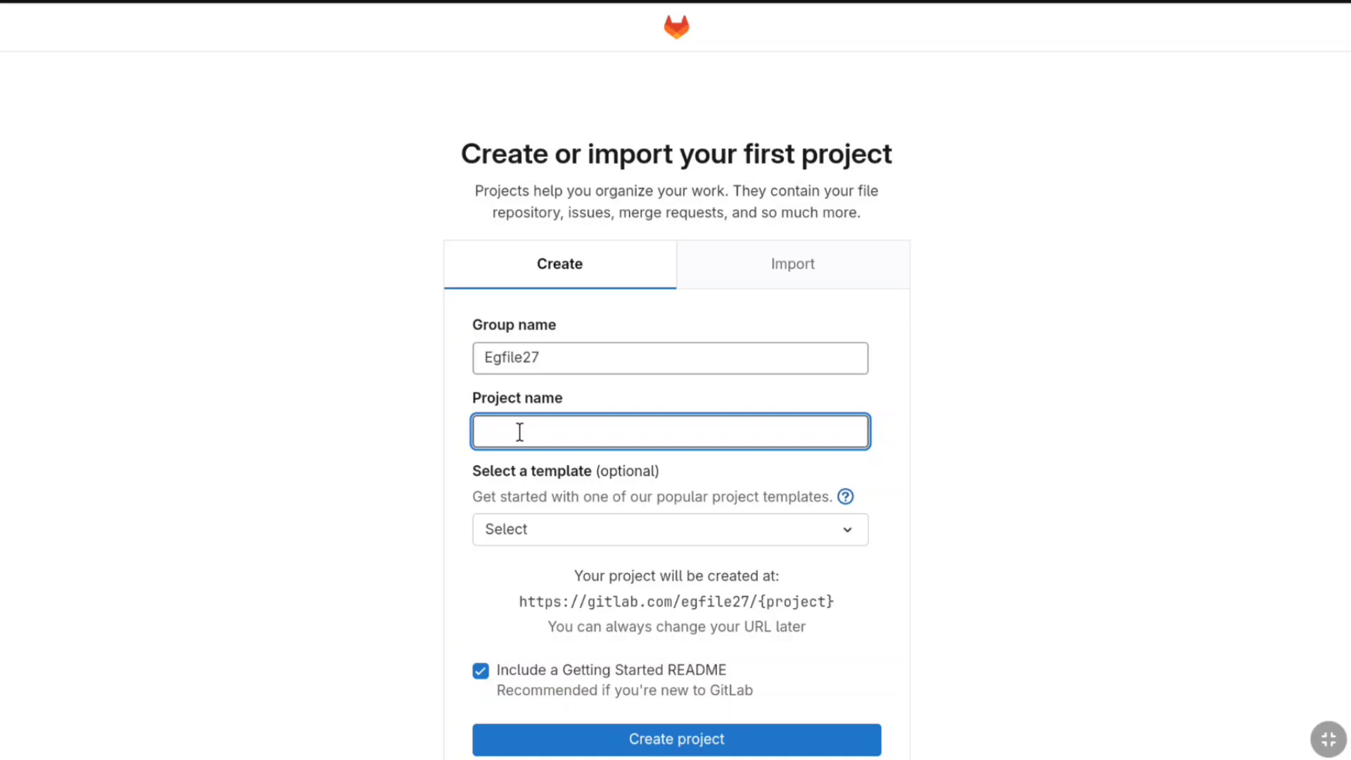
text(Egfileai)
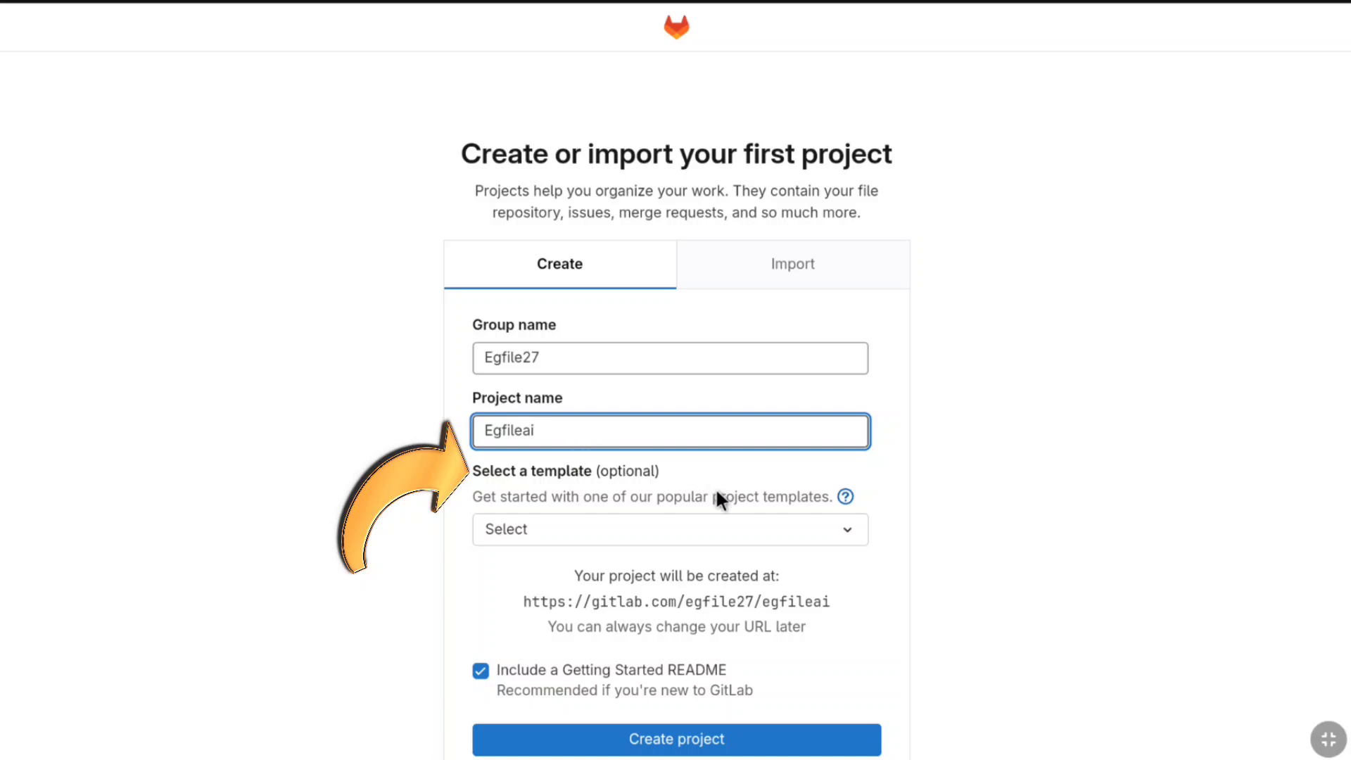
click(671, 529)
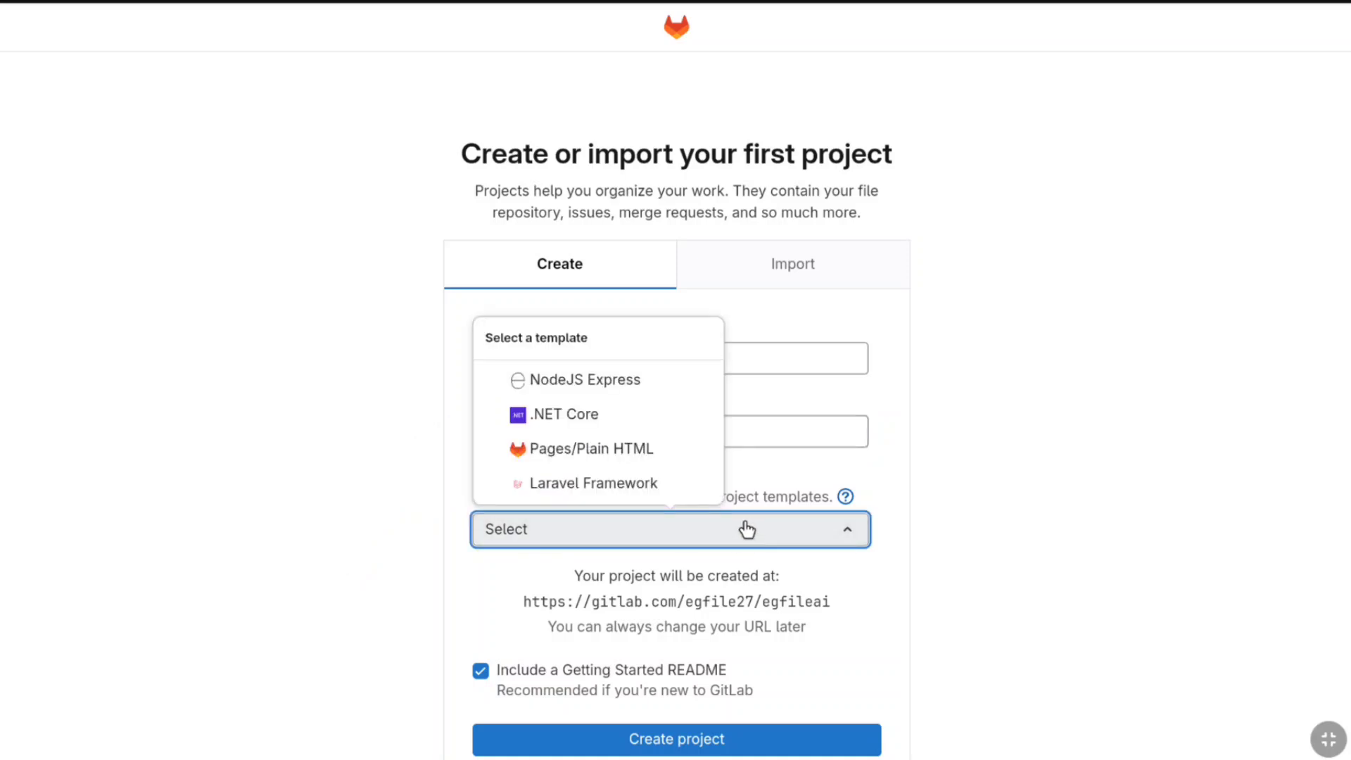
mouse_move(742, 531)
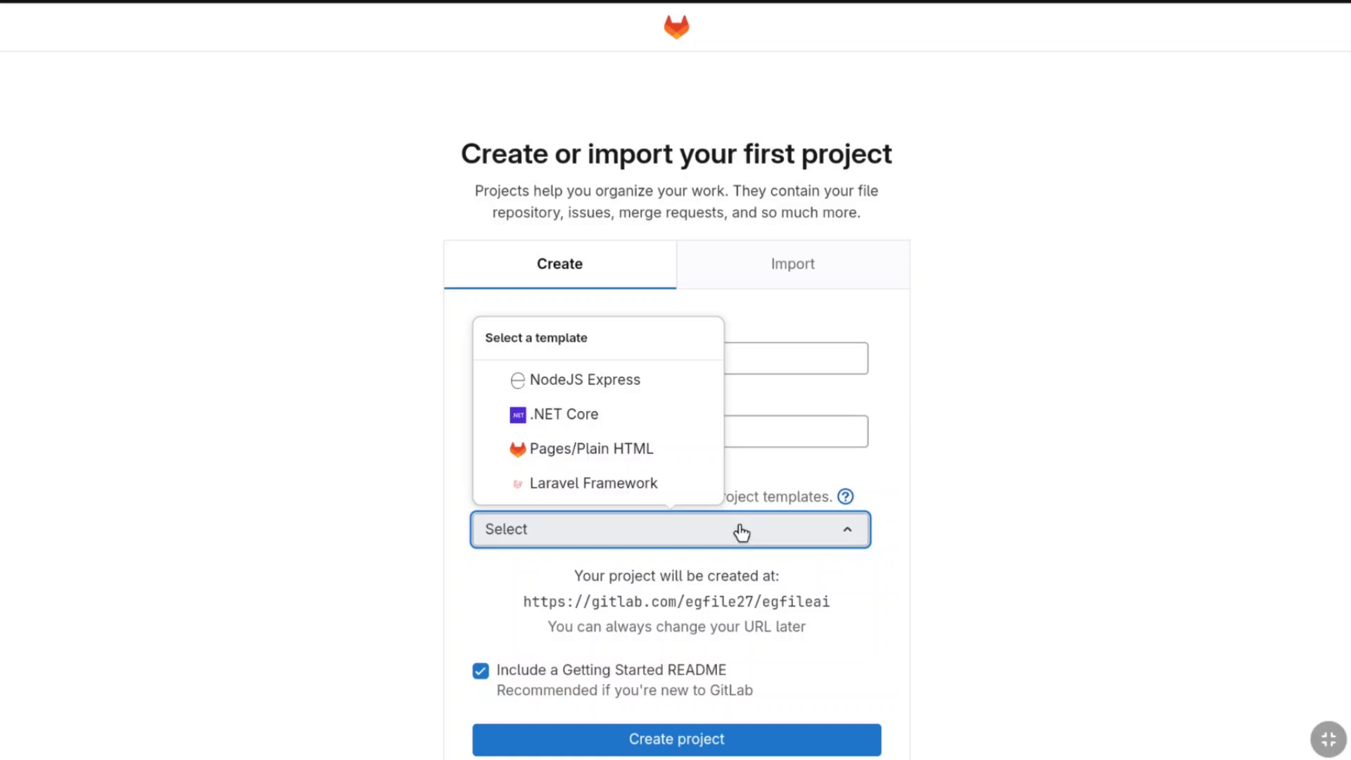
Create Egfileai from the Pages/Plain HTML template and close the invite-colleagues dialog
click(591, 448)
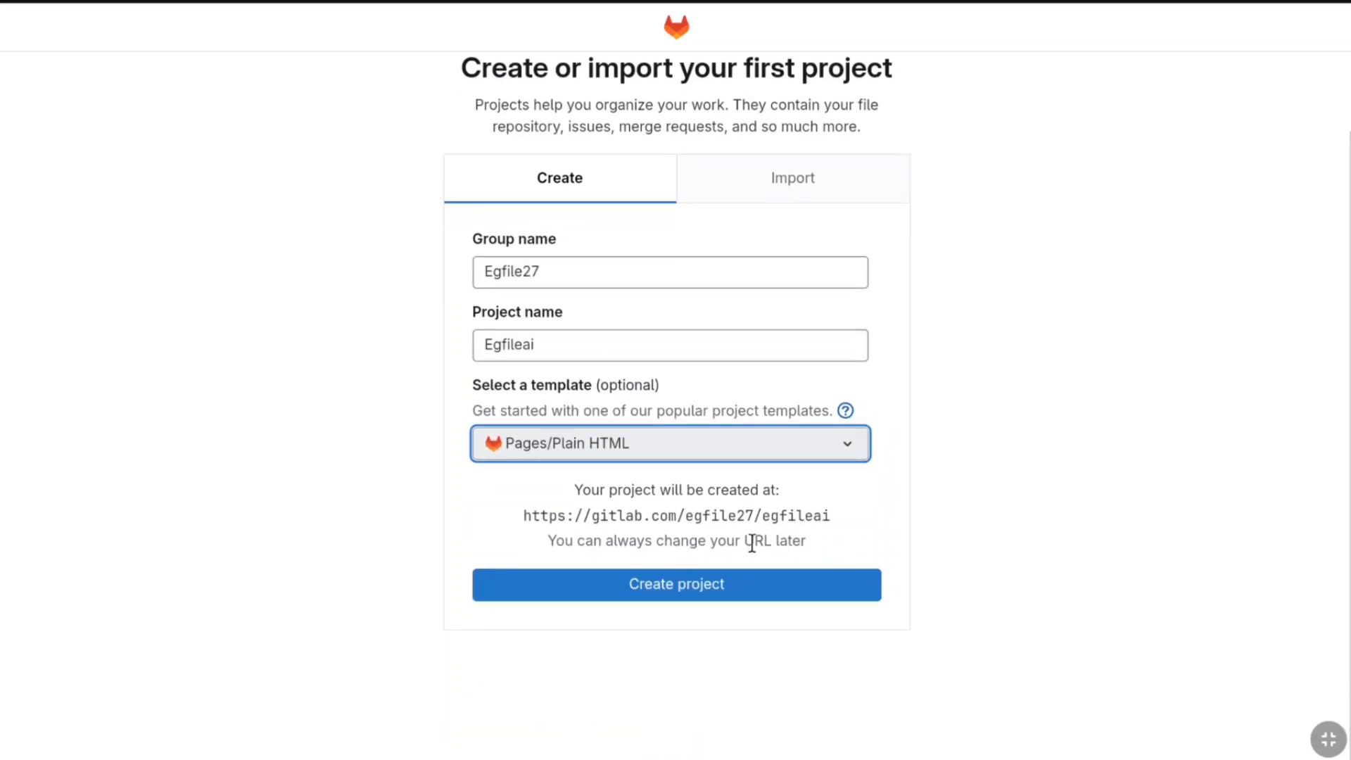
click(675, 584)
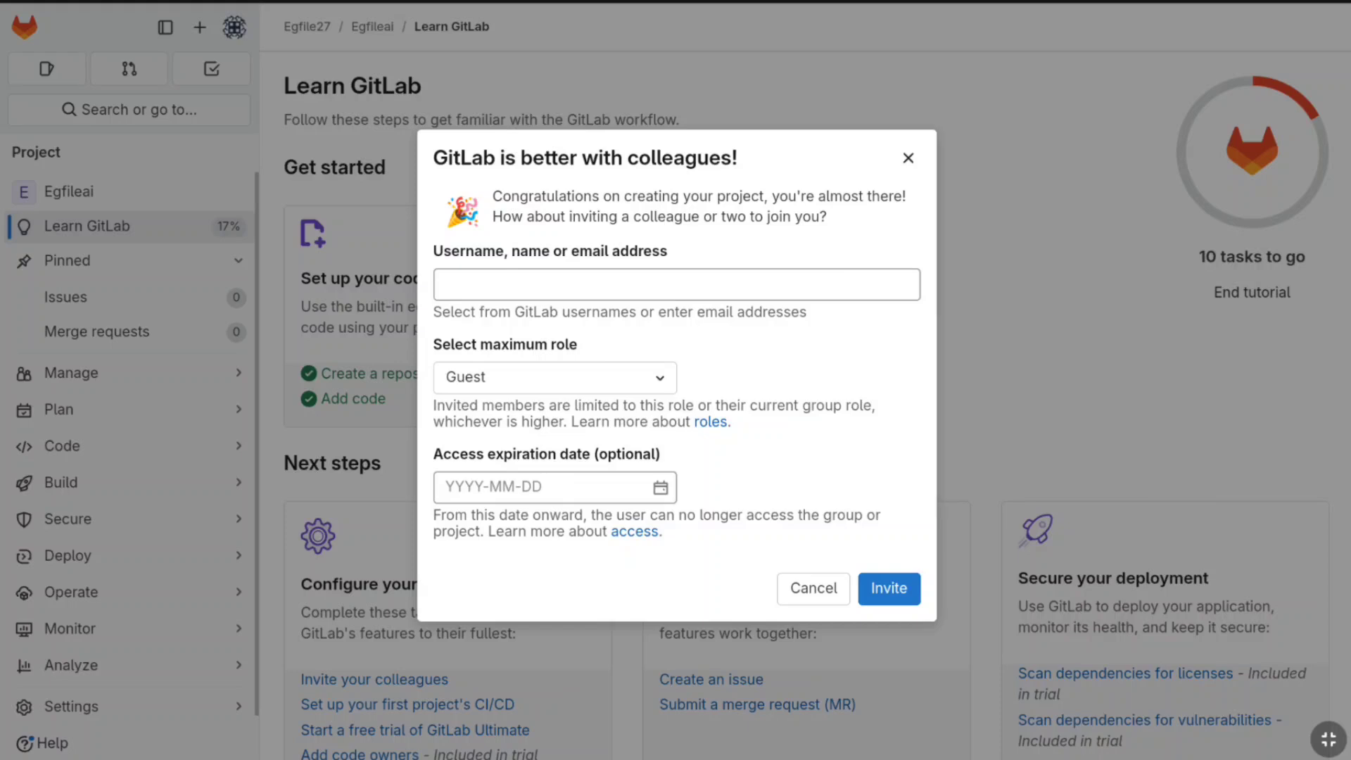
mouse_move(898, 175)
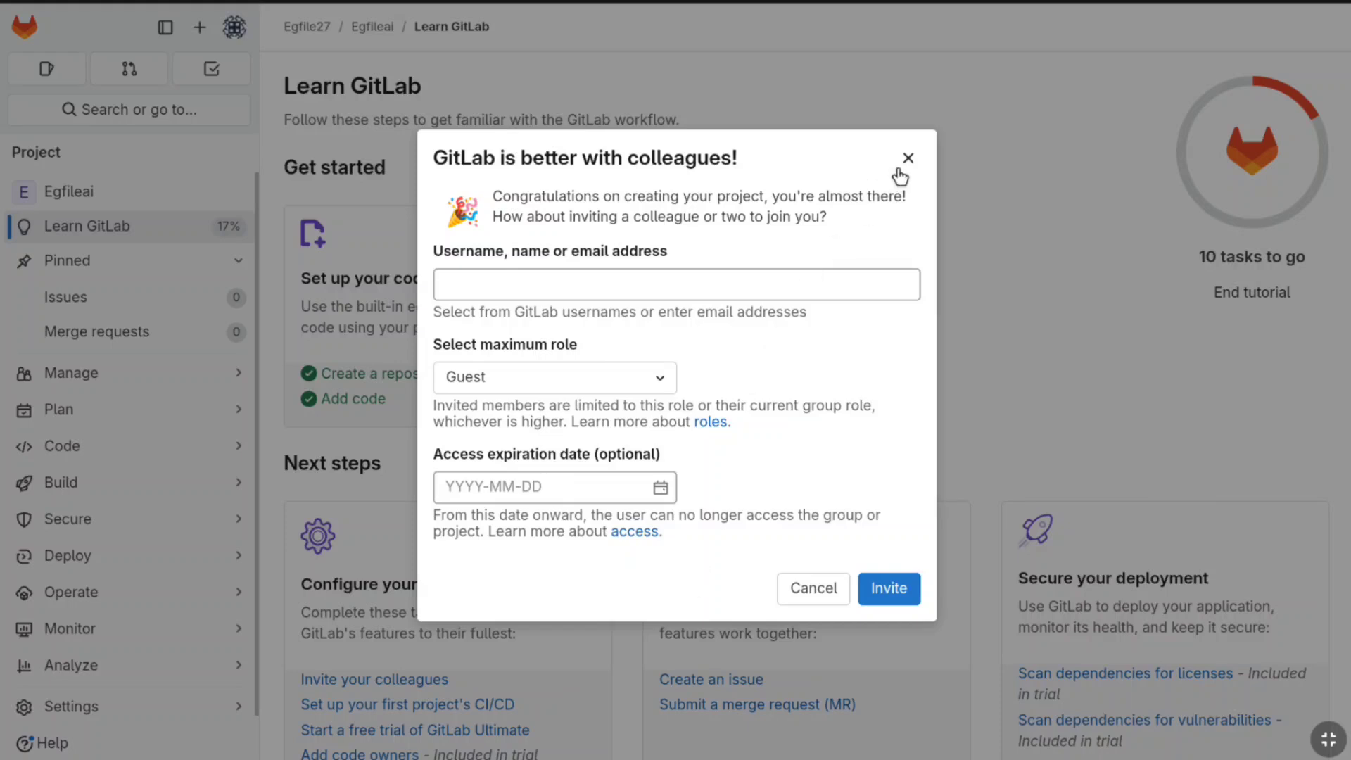
click(907, 157)
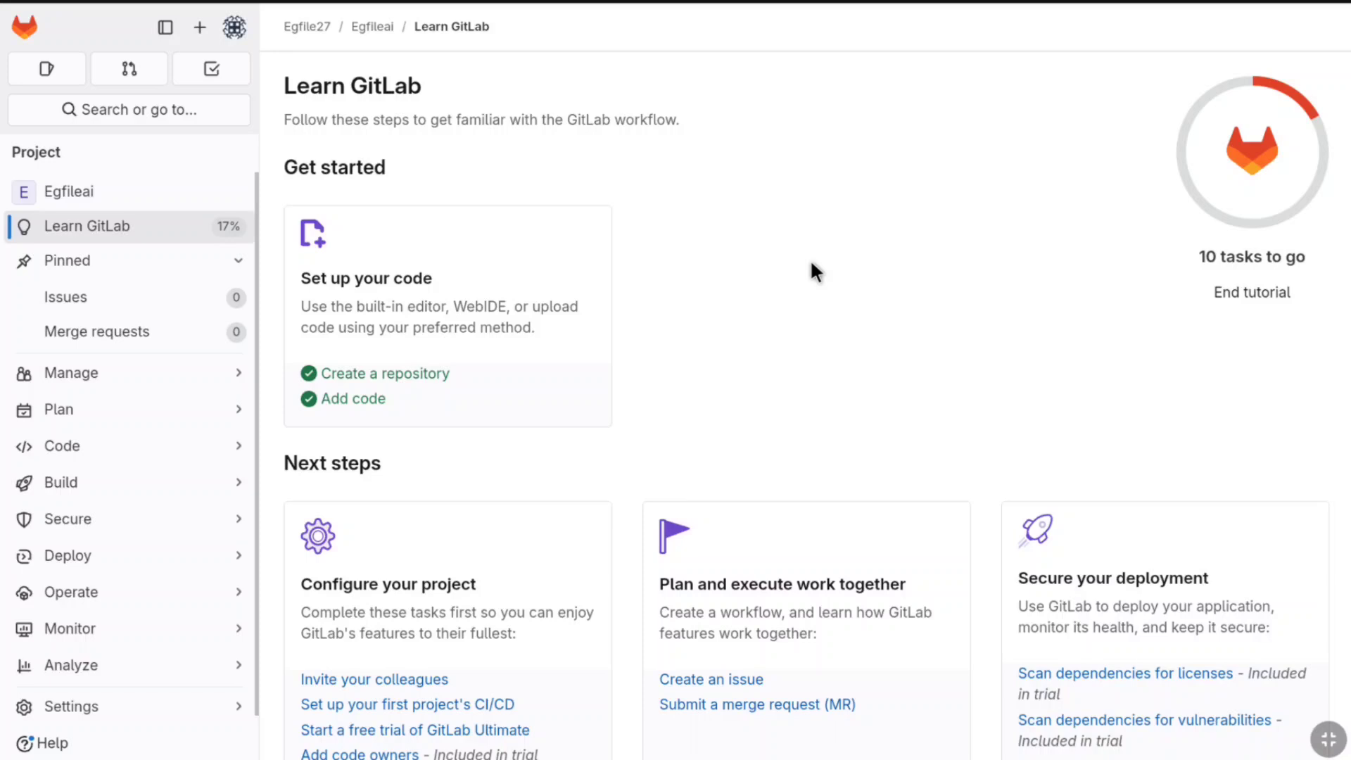
click(60, 482)
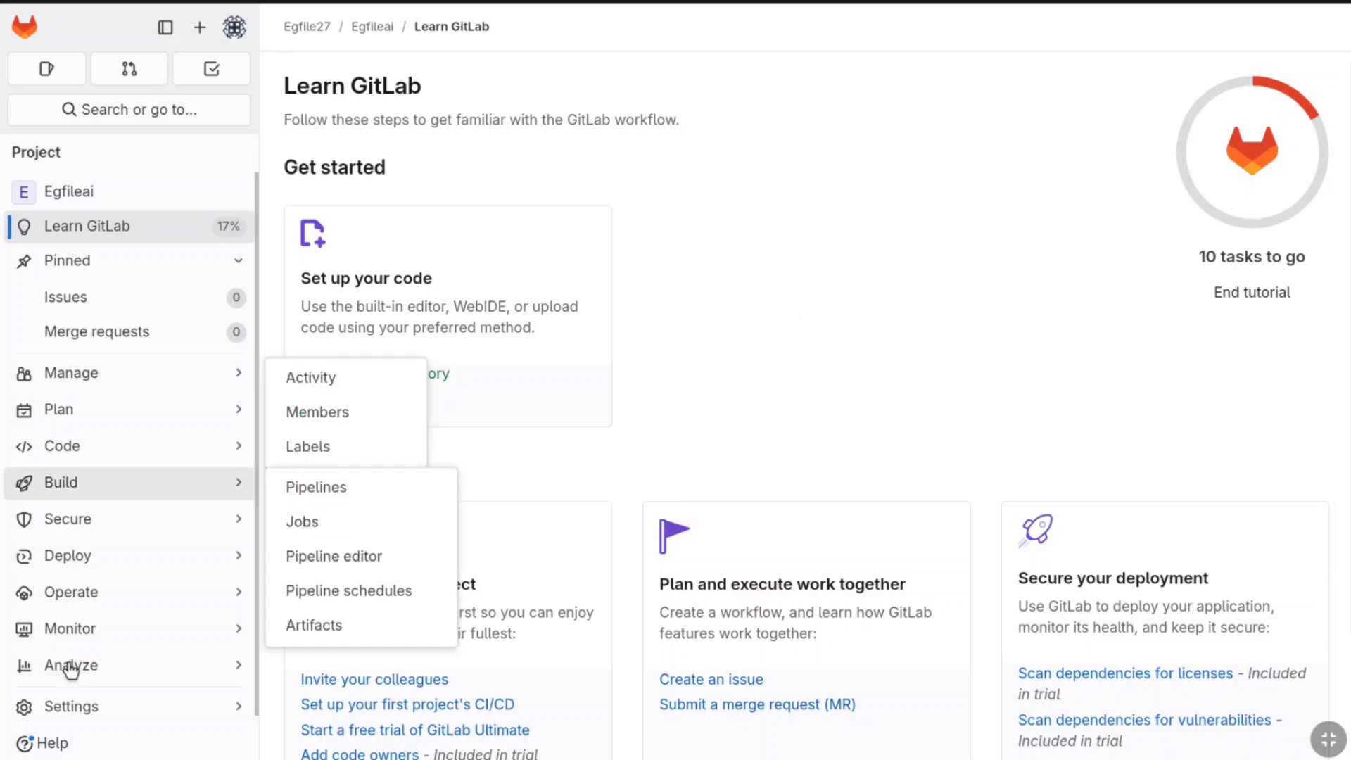